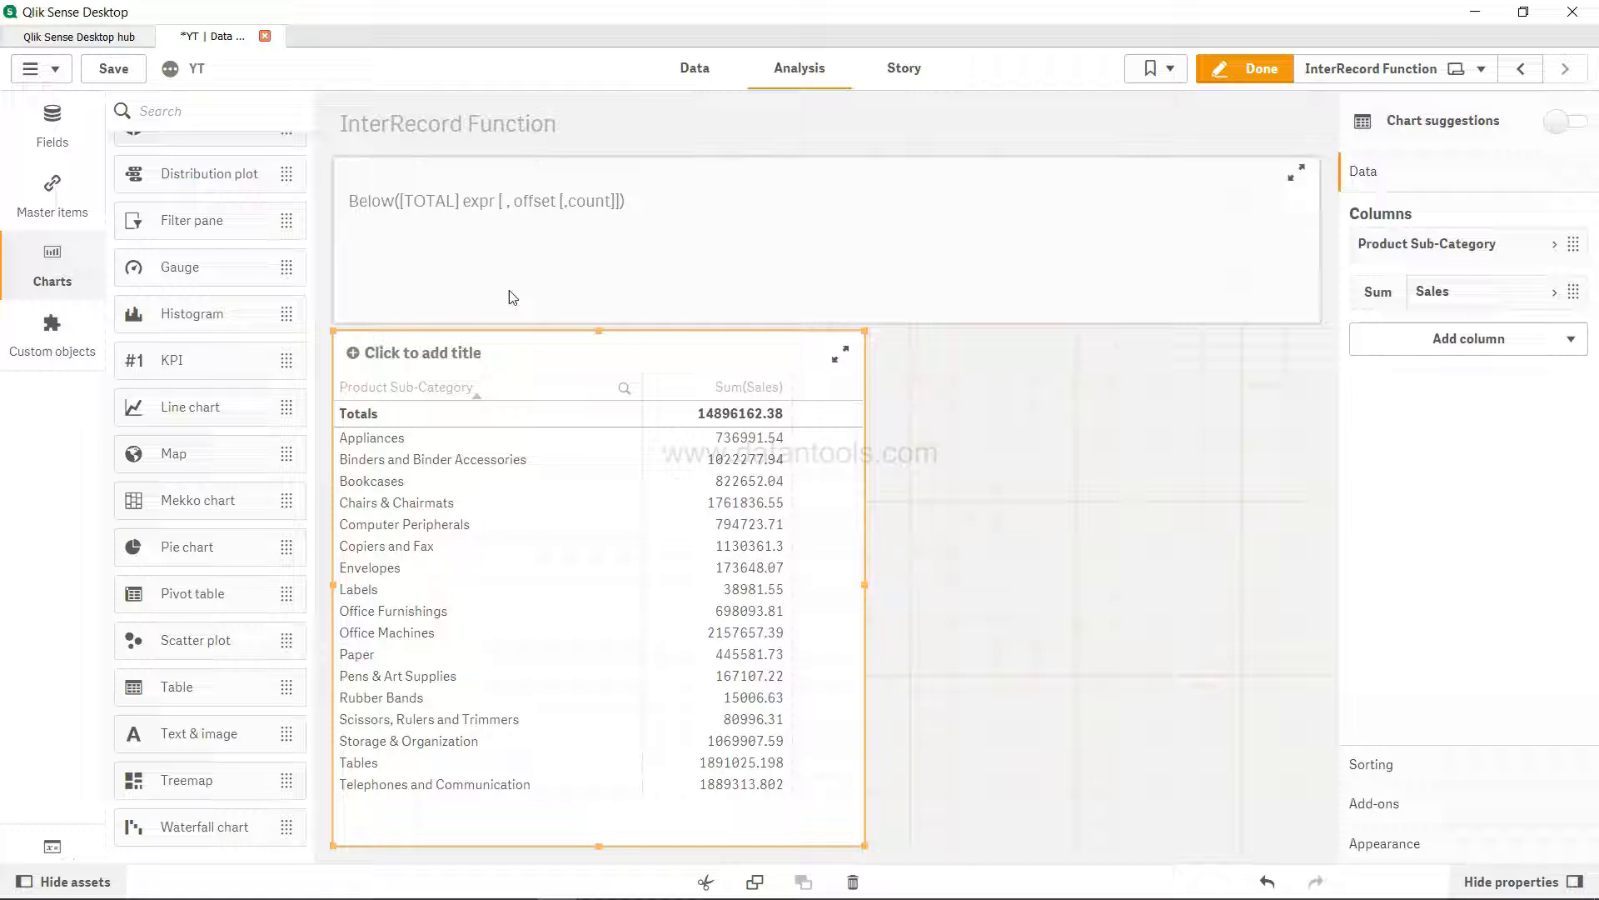
- Replace the word Below with Bottom in the syntax note text box
click(394, 206)
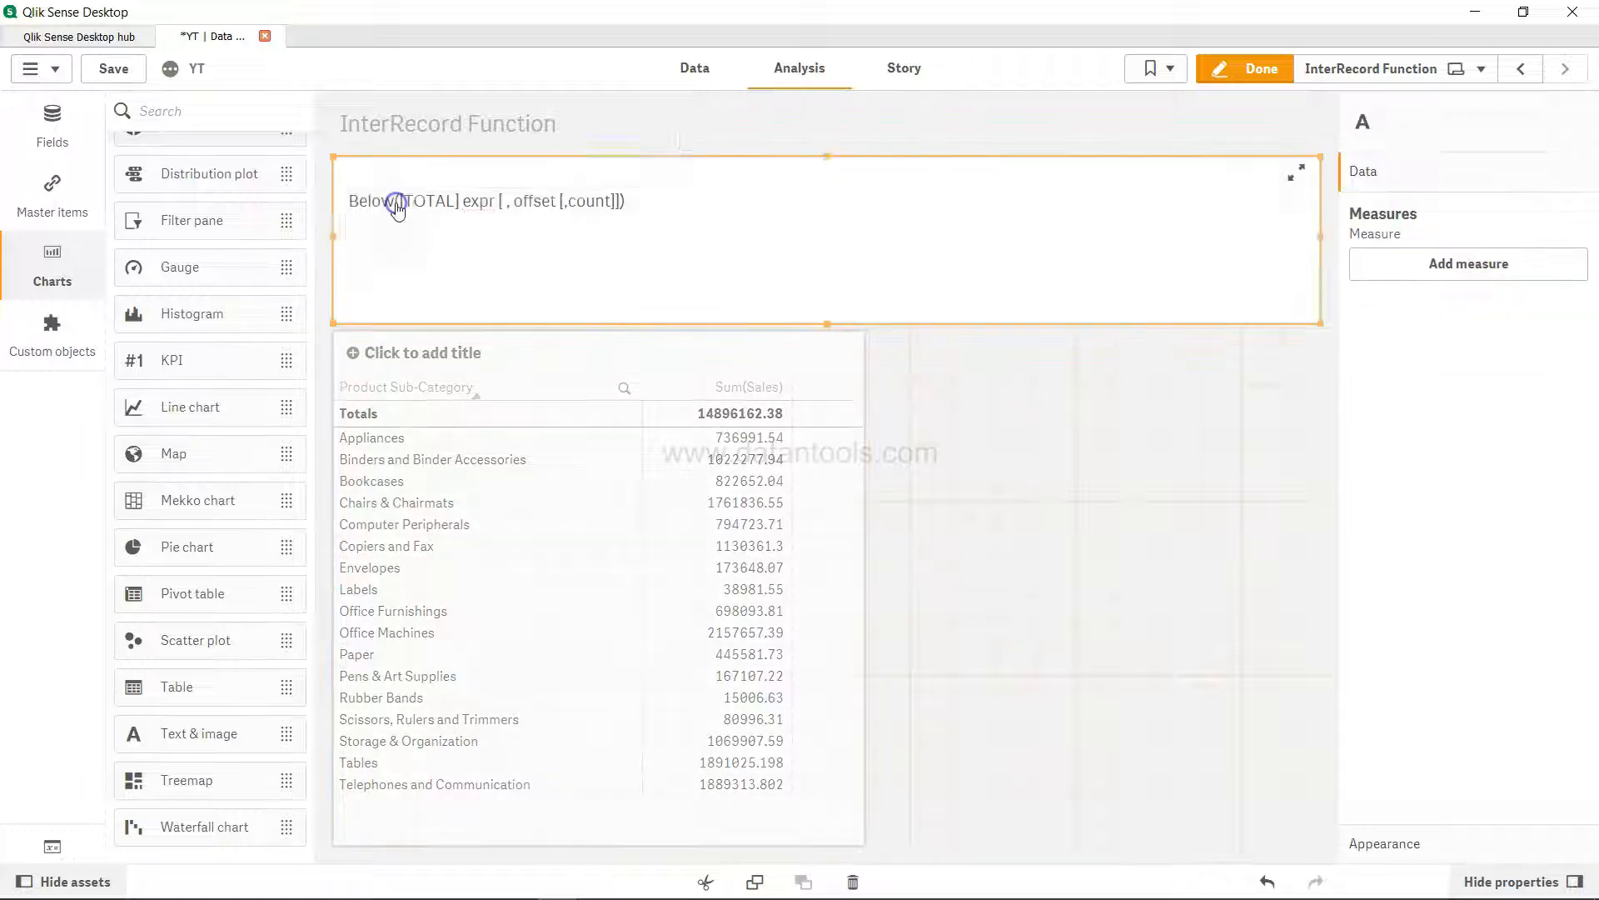
double_click(373, 200)
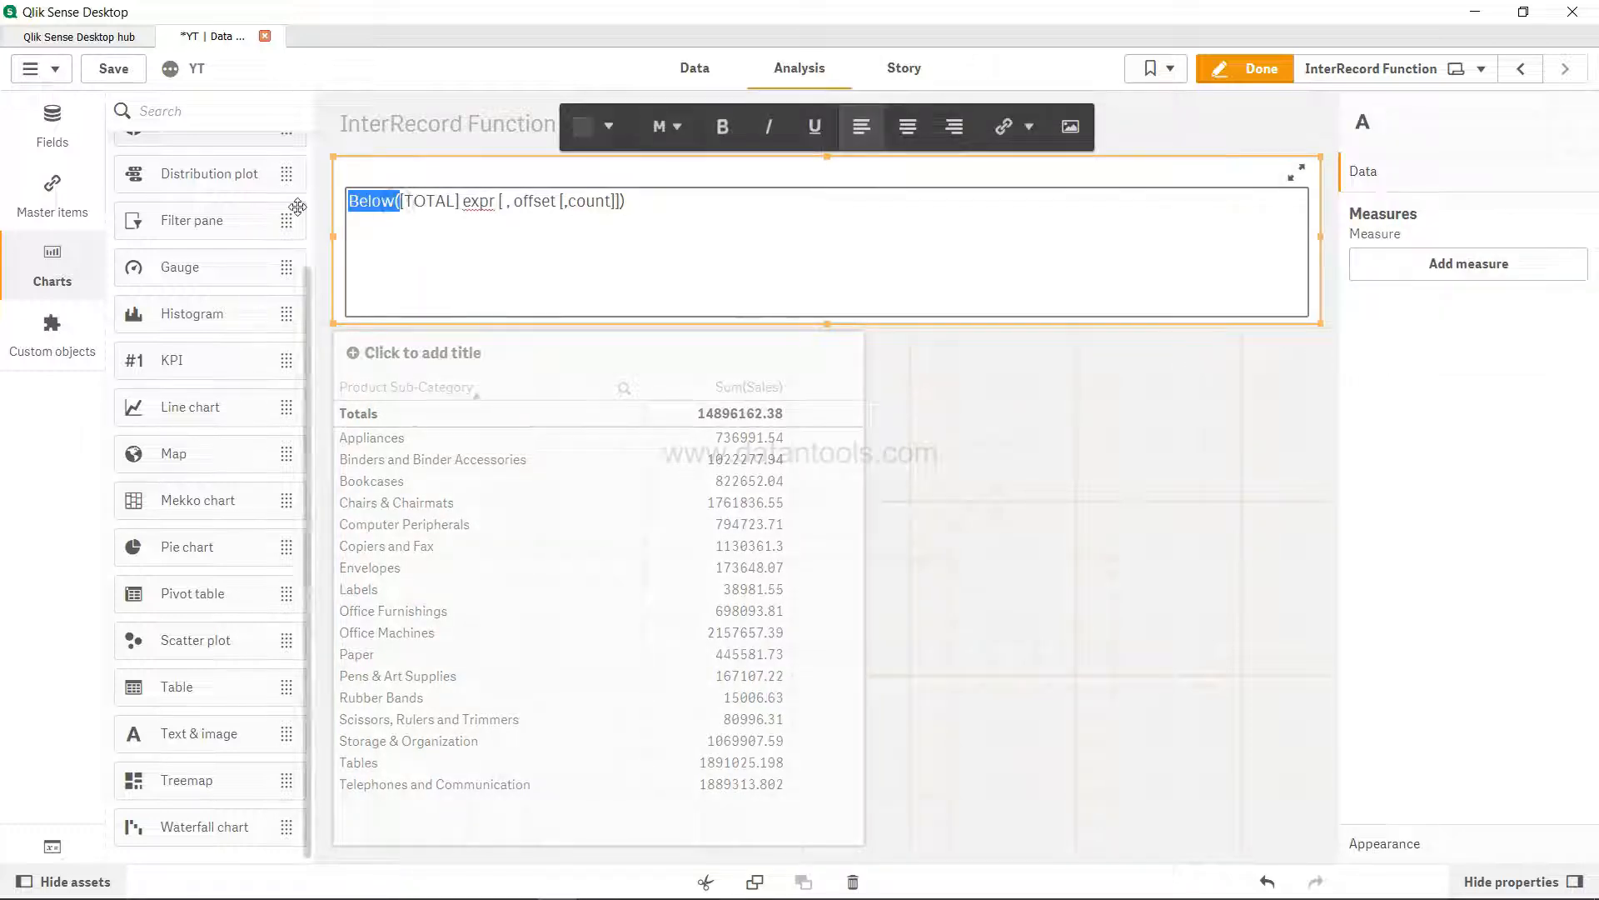
text(Bottom)
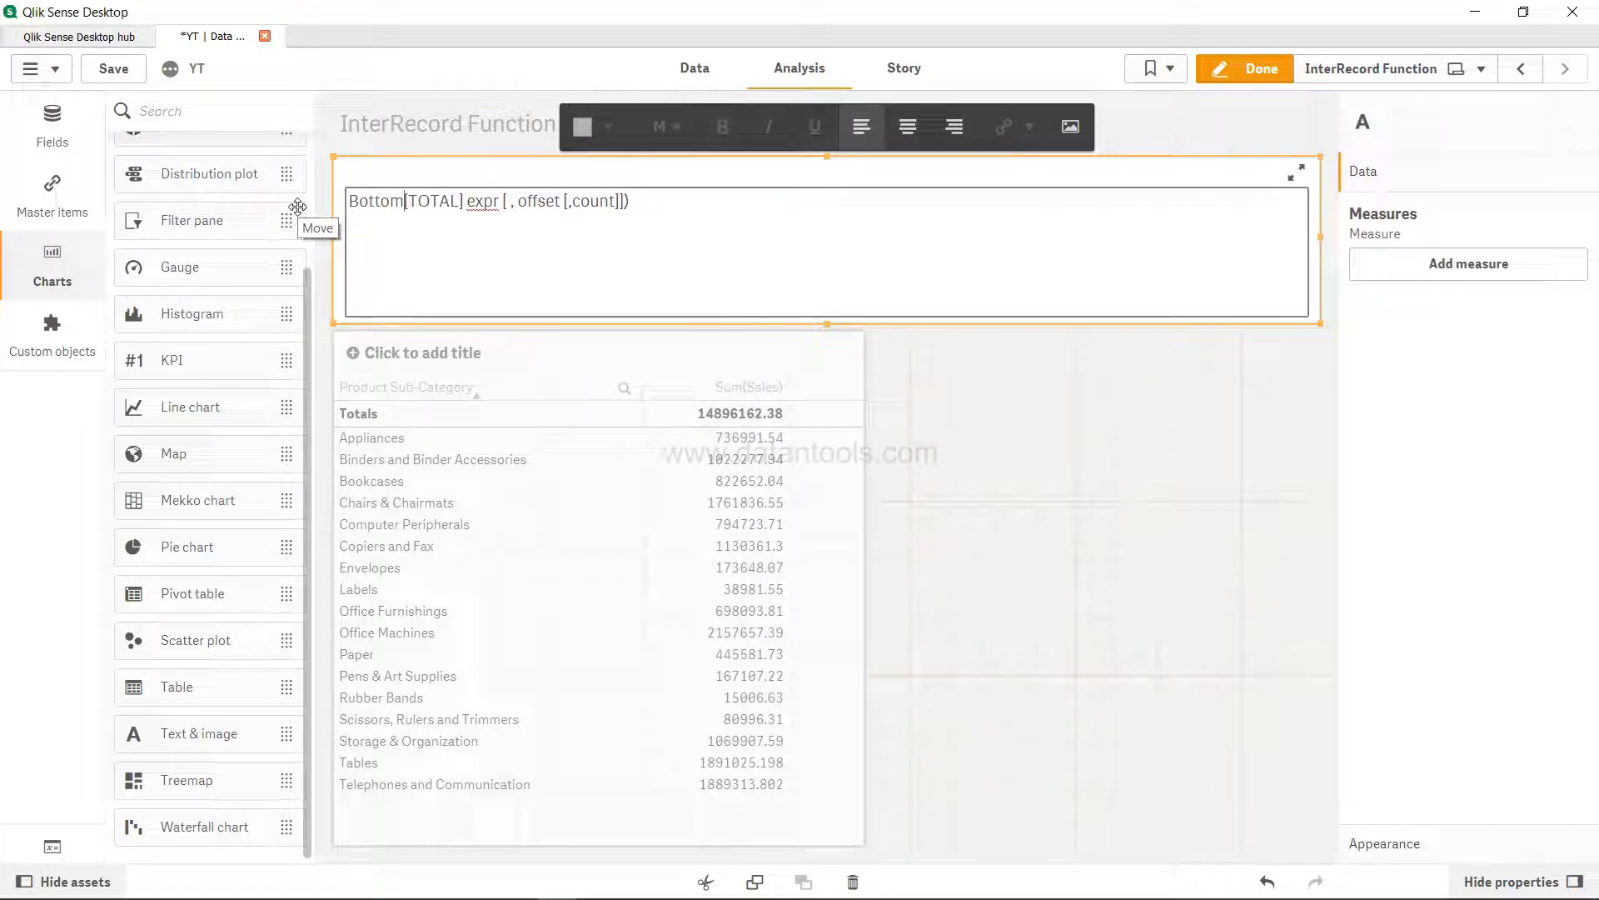
mouse_move(955, 396)
text(()
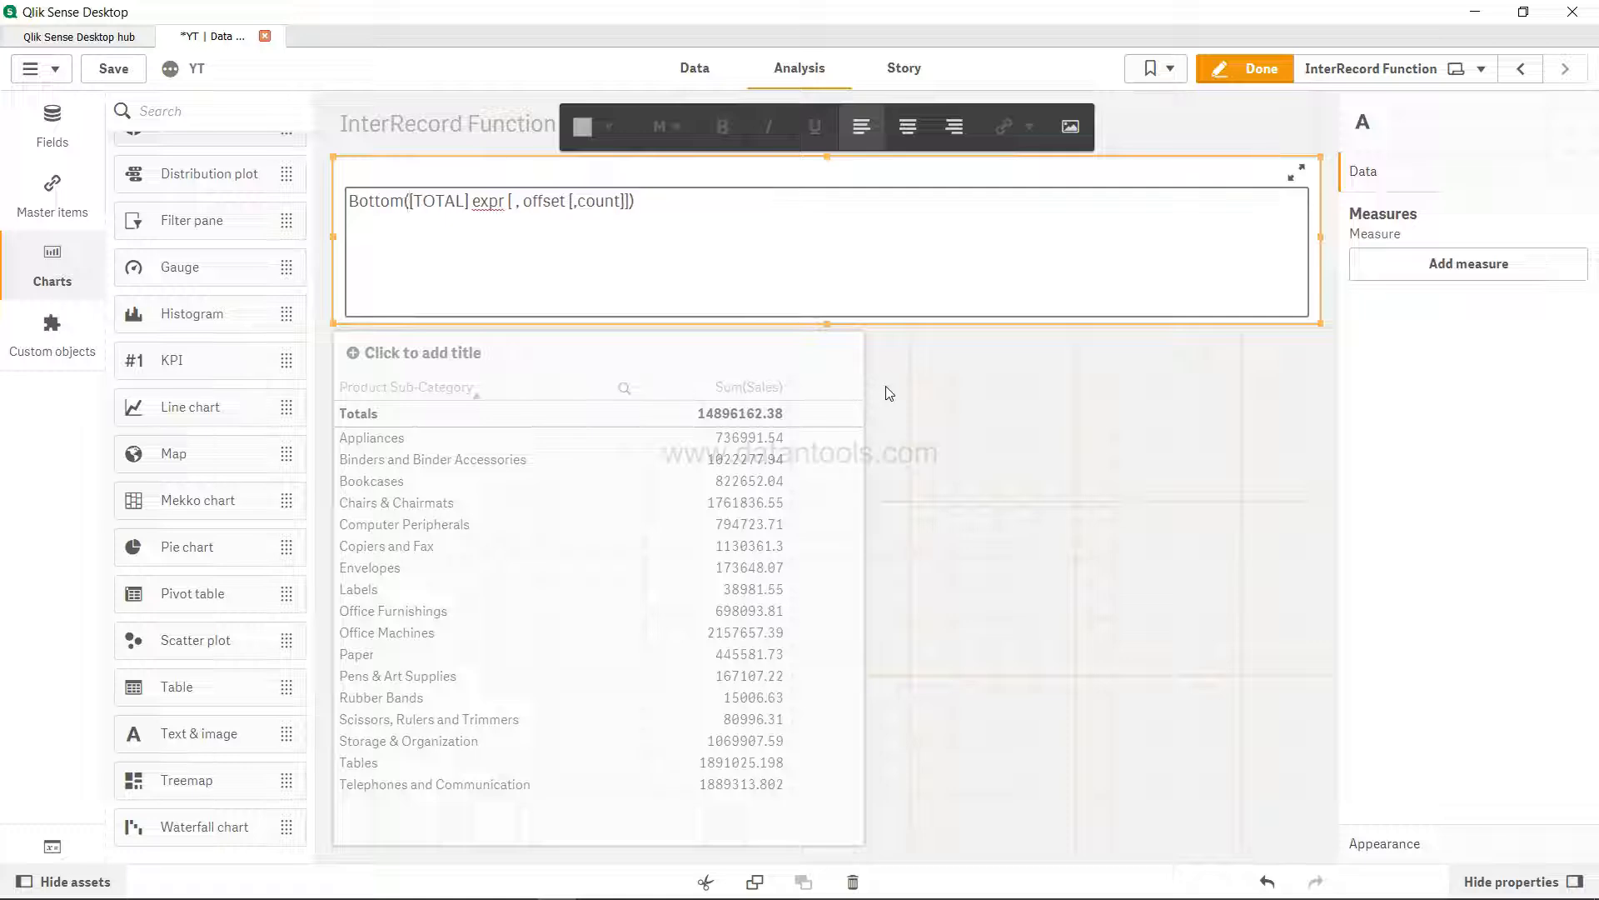
click(898, 606)
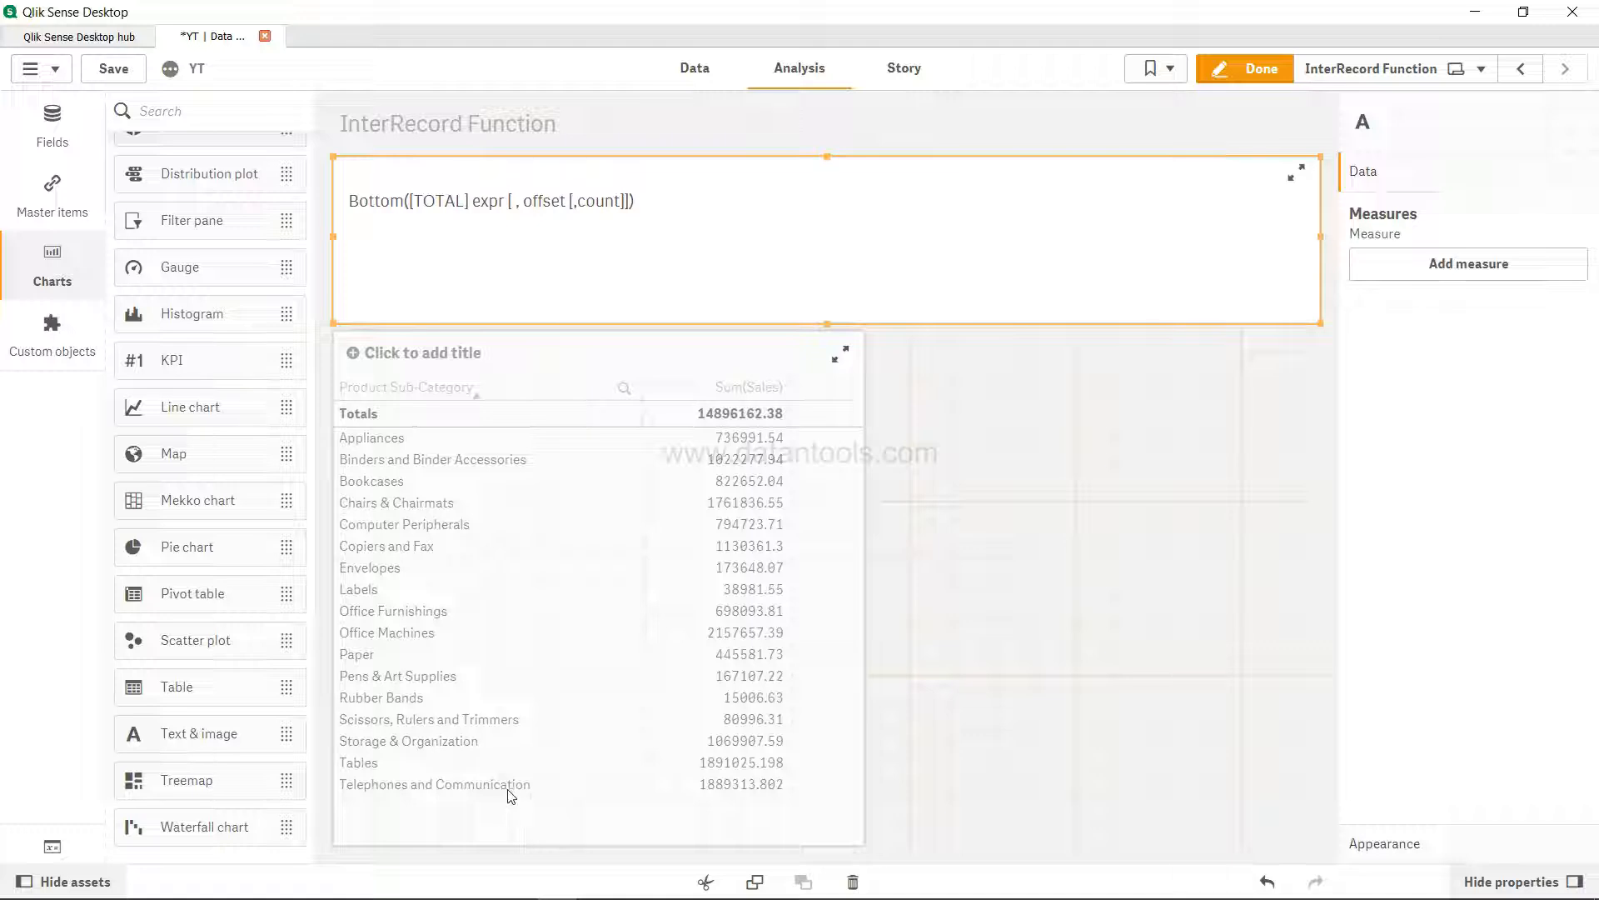
mouse_move(748, 792)
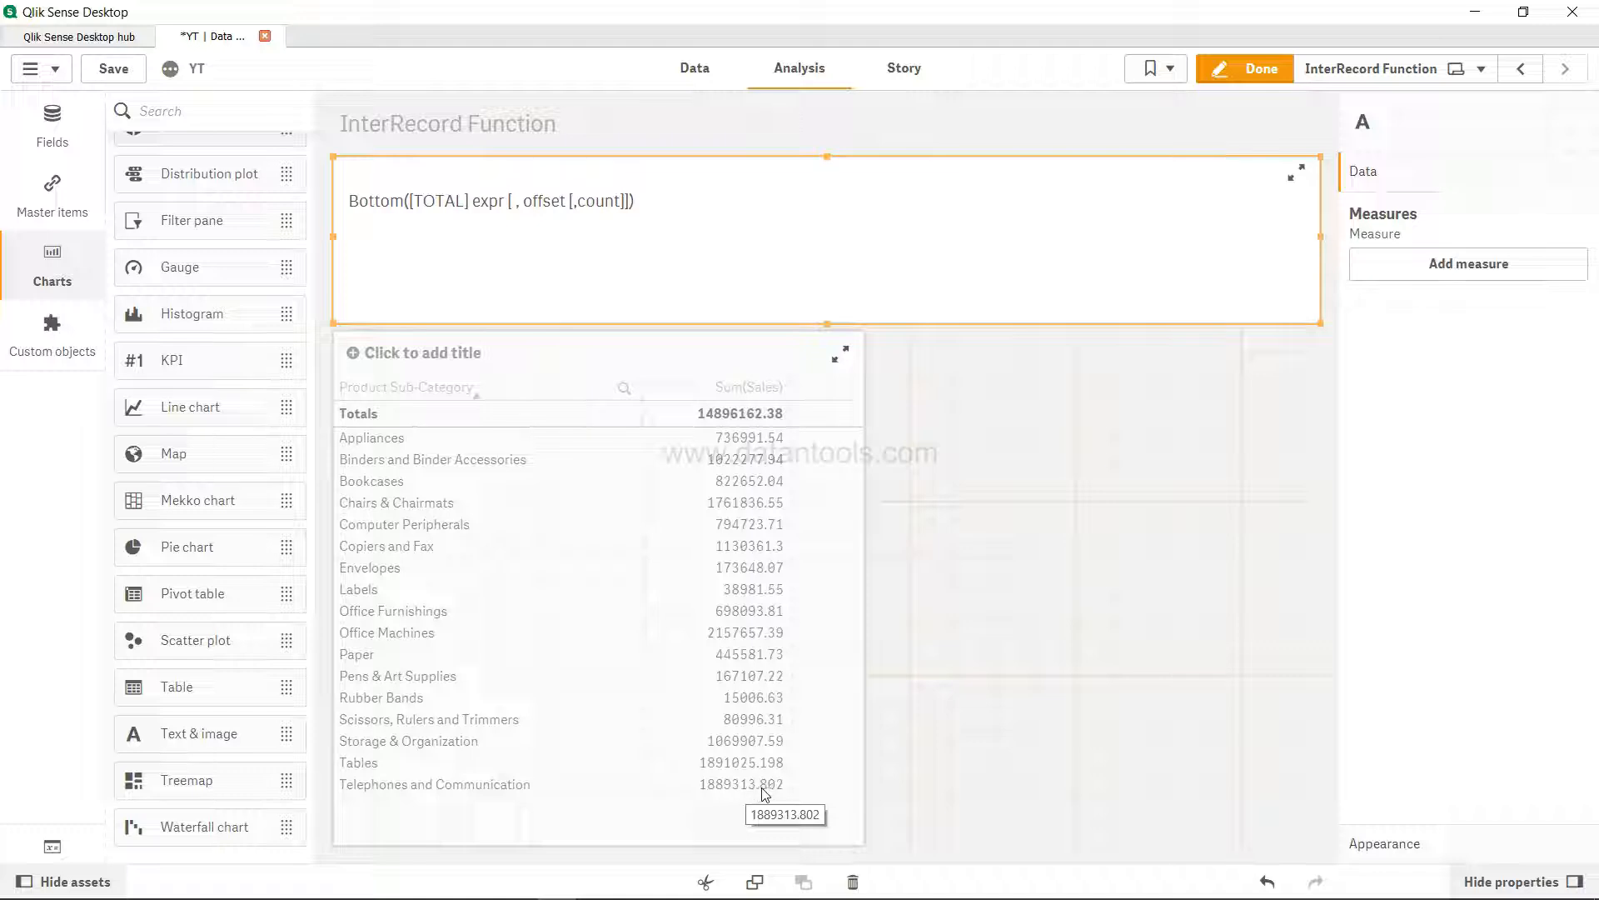
mouse_move(756, 473)
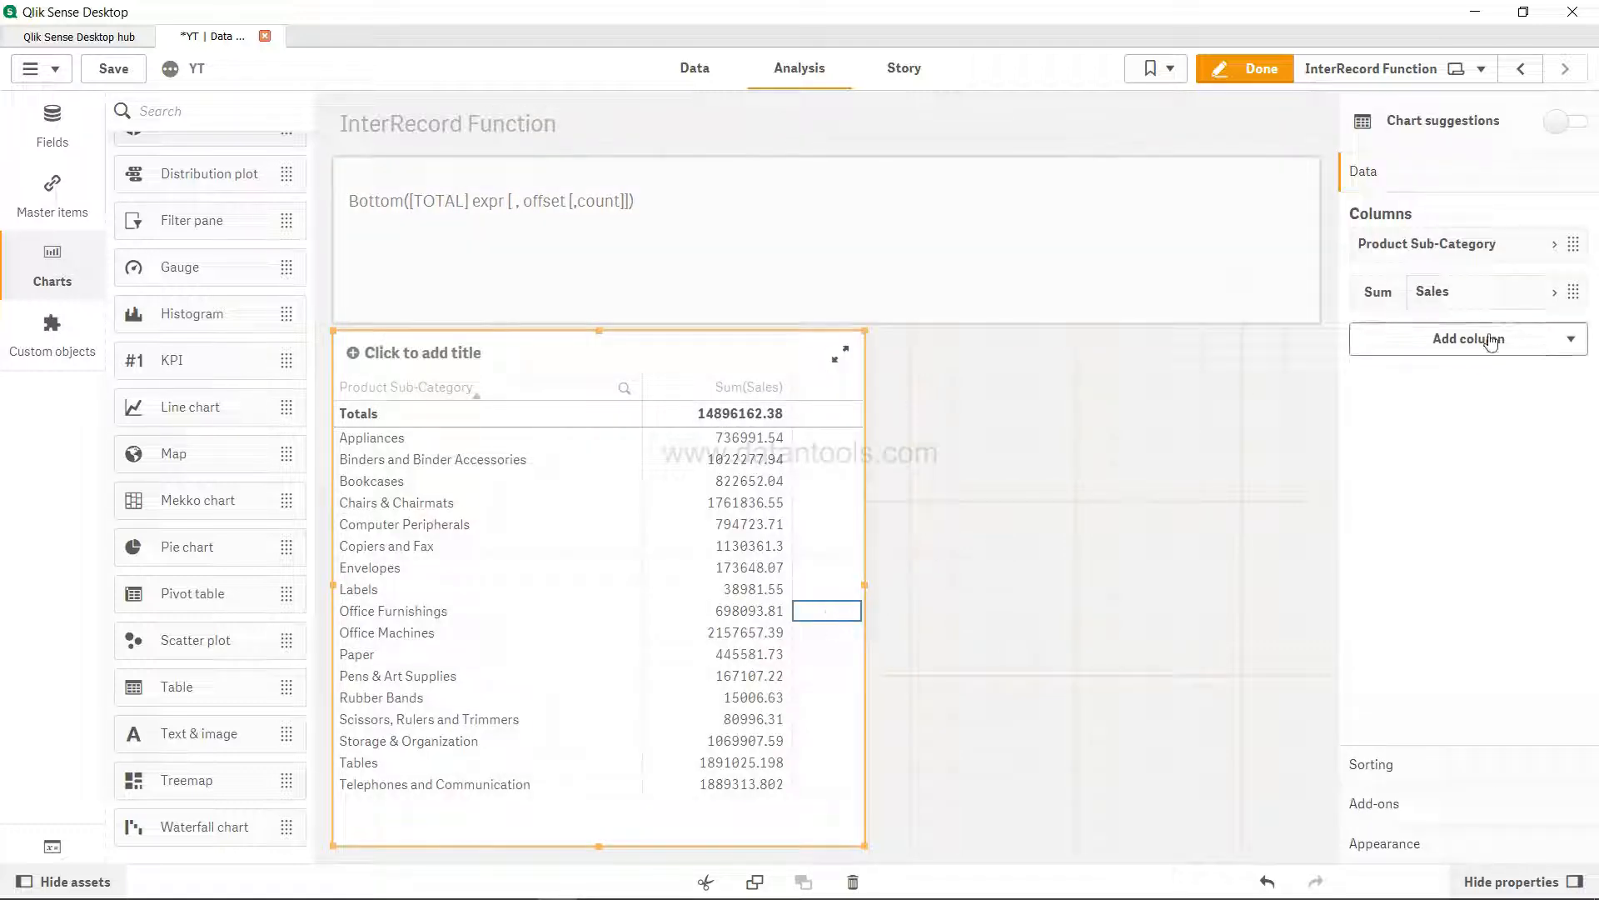
- Add a new table column with the expression Bottom(Sum(Sales))
click(1469, 339)
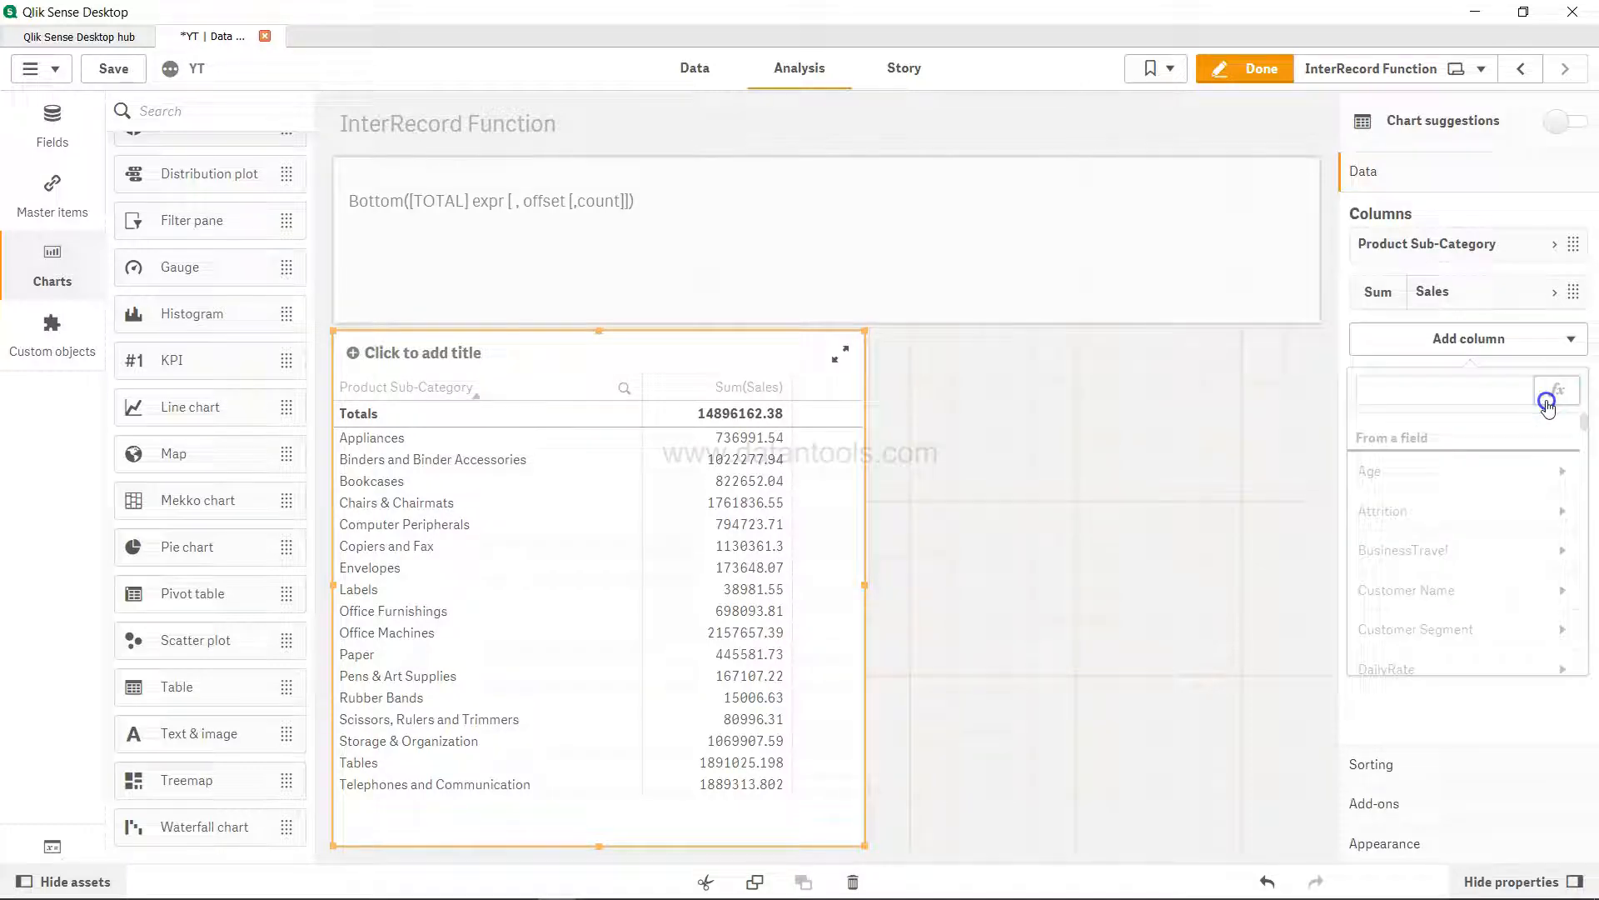
click(1556, 390)
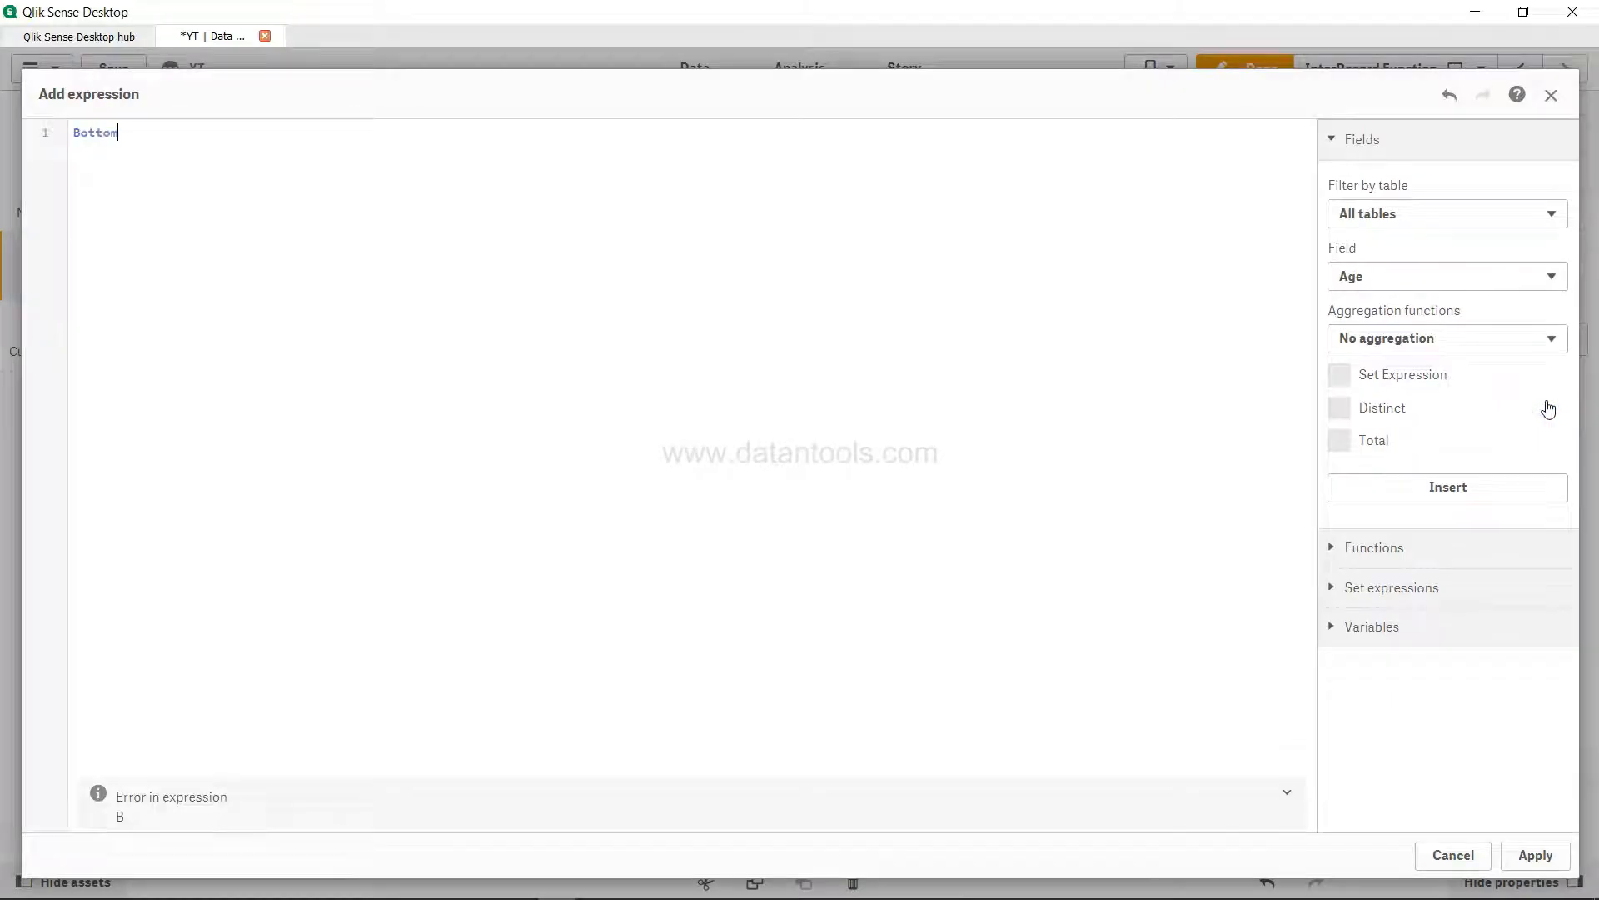
text((S)
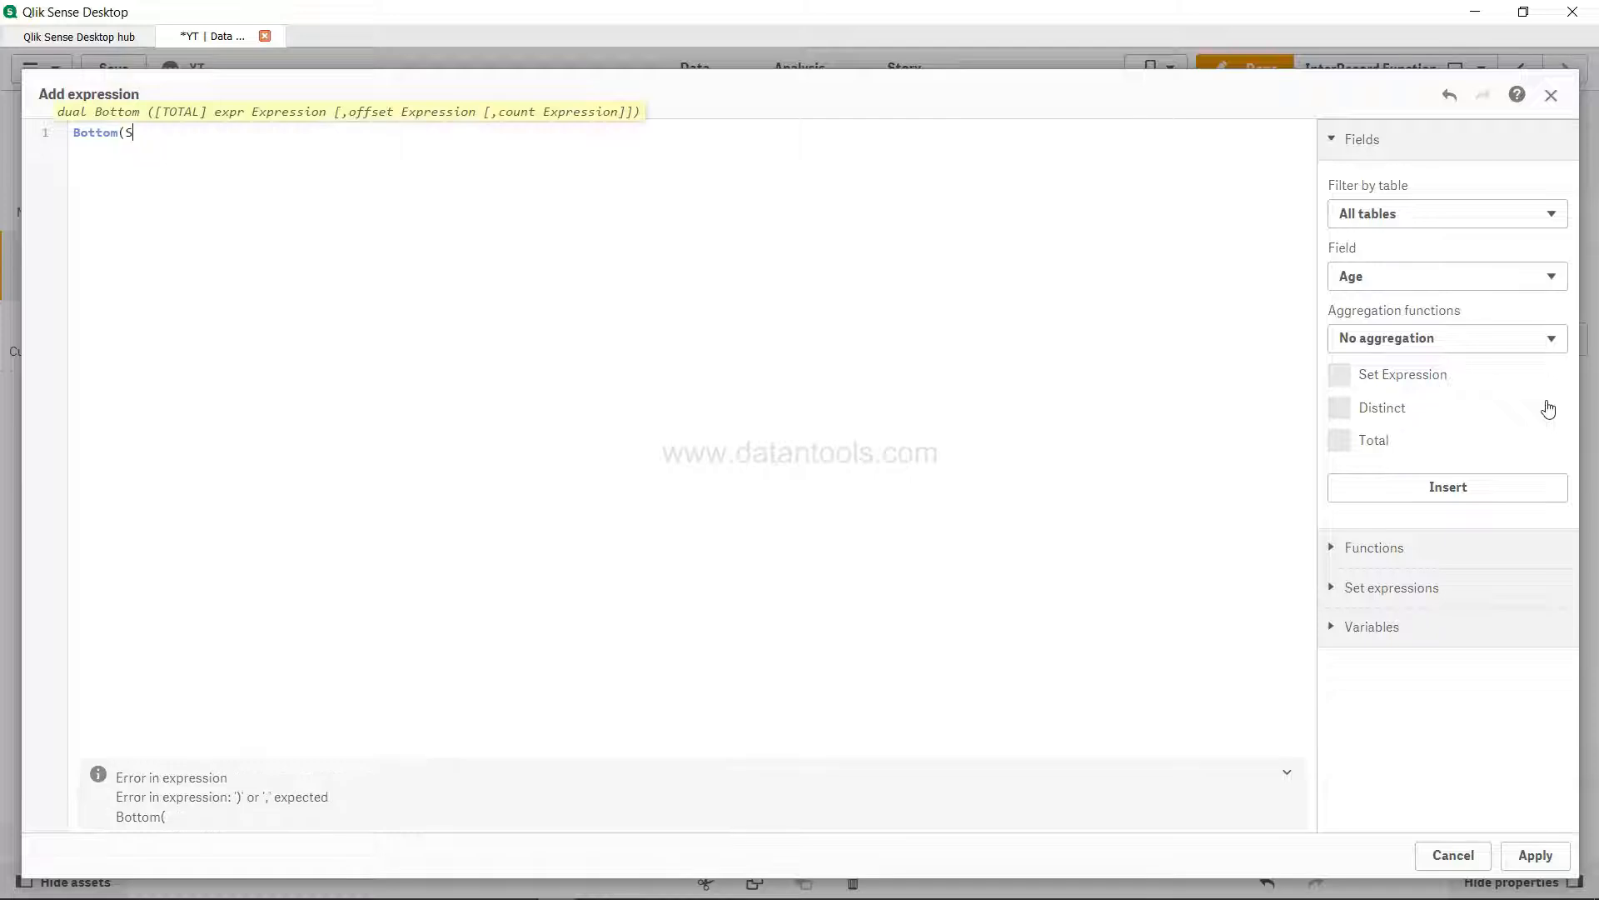
text(um(sales)
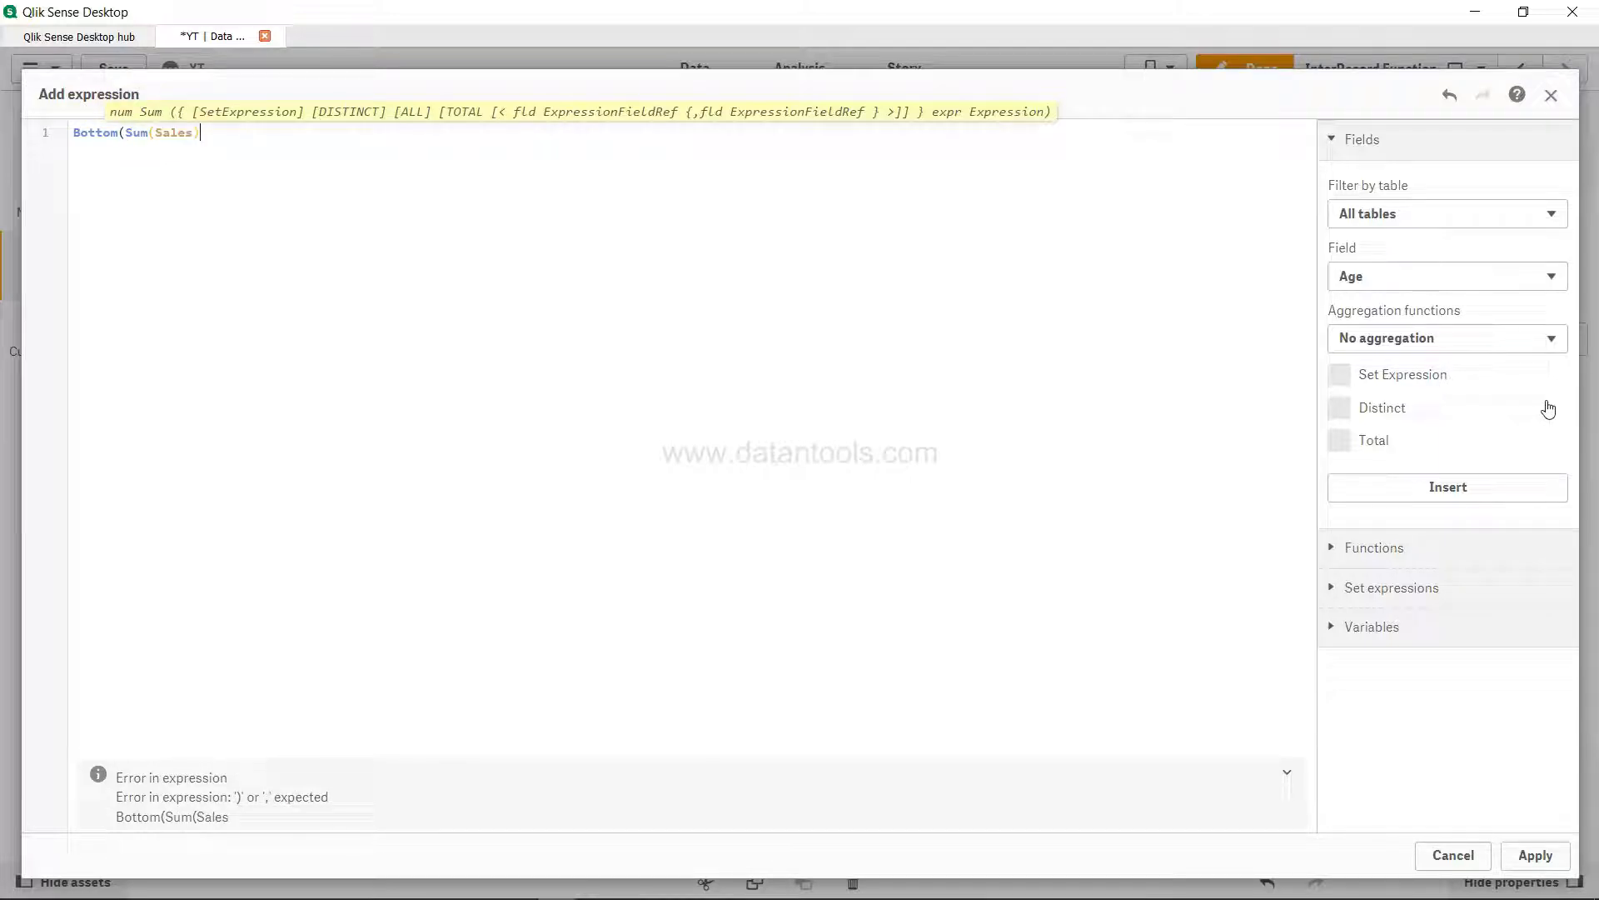
text())
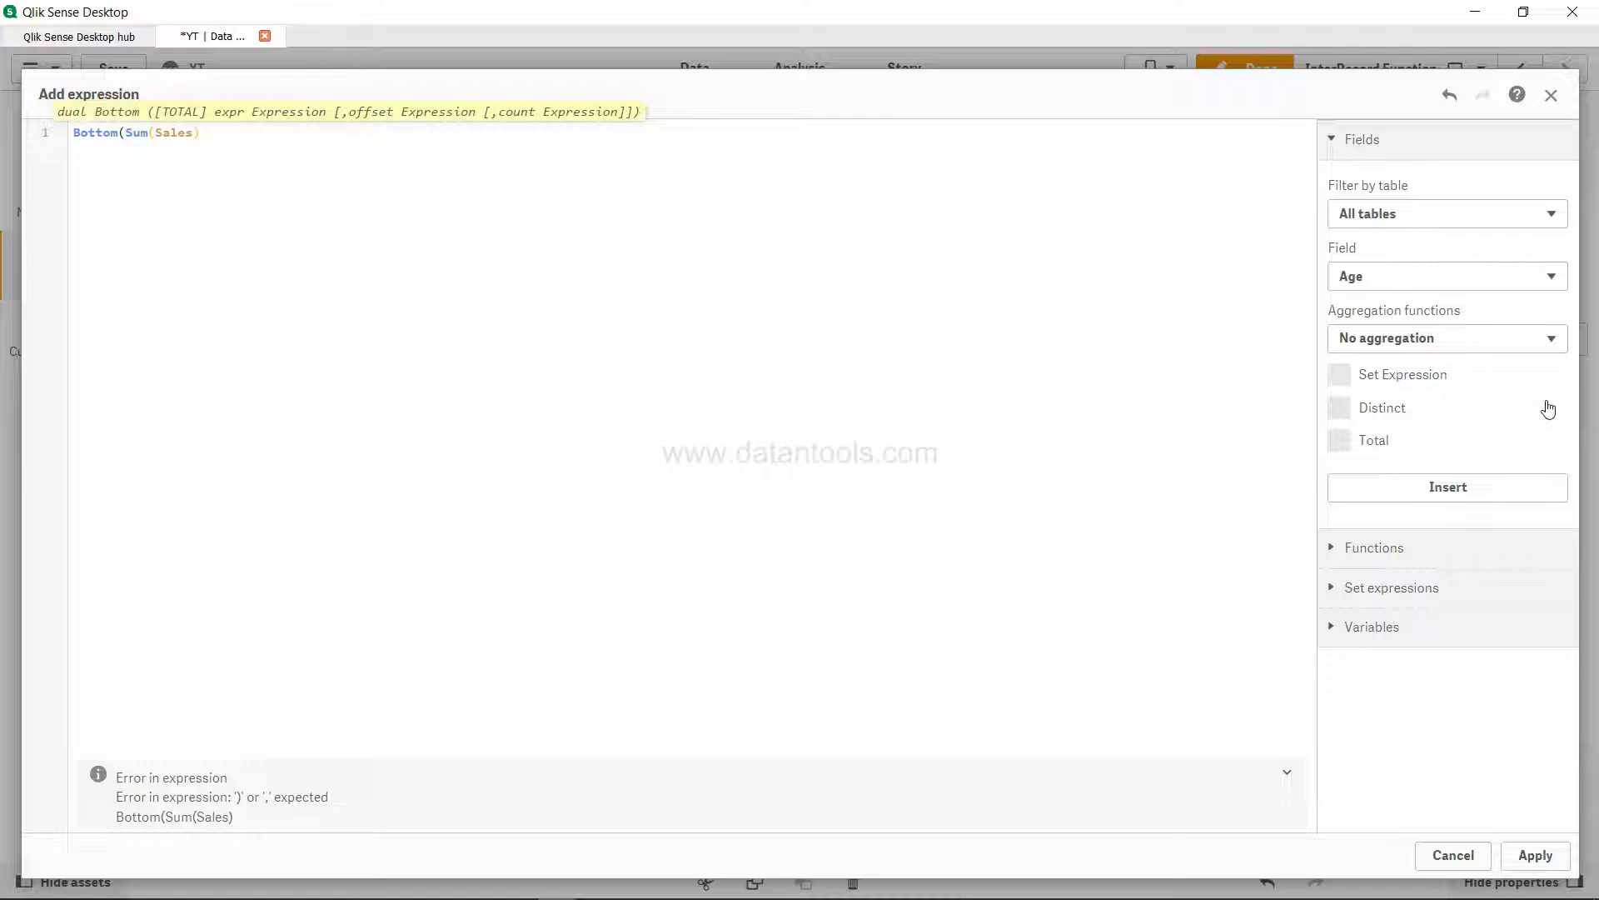
text())
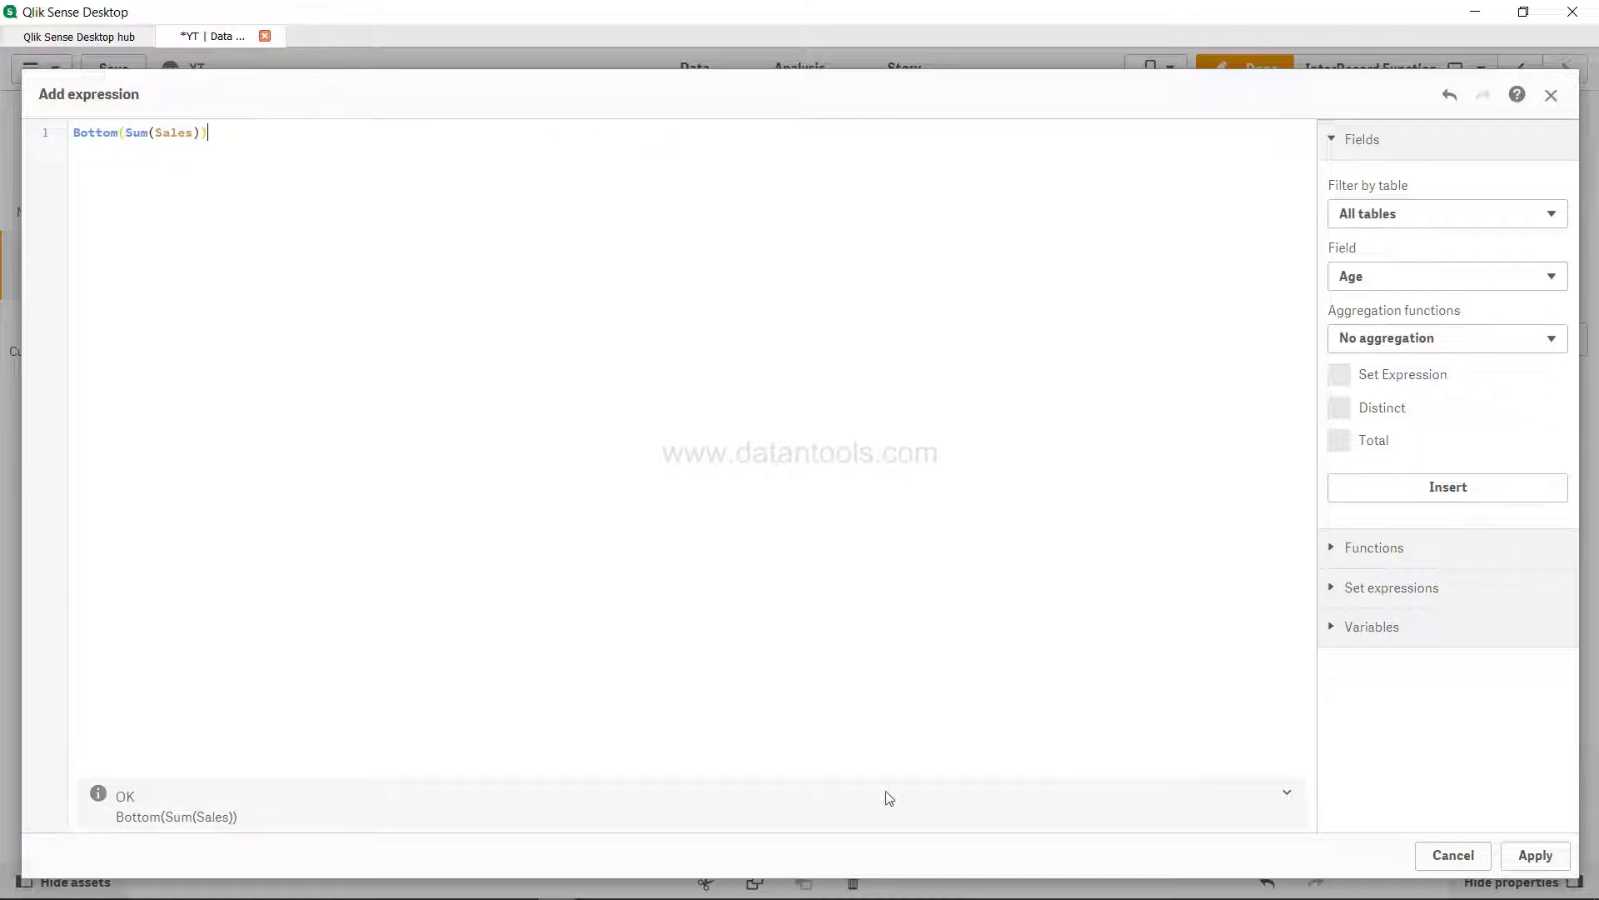
click(1535, 856)
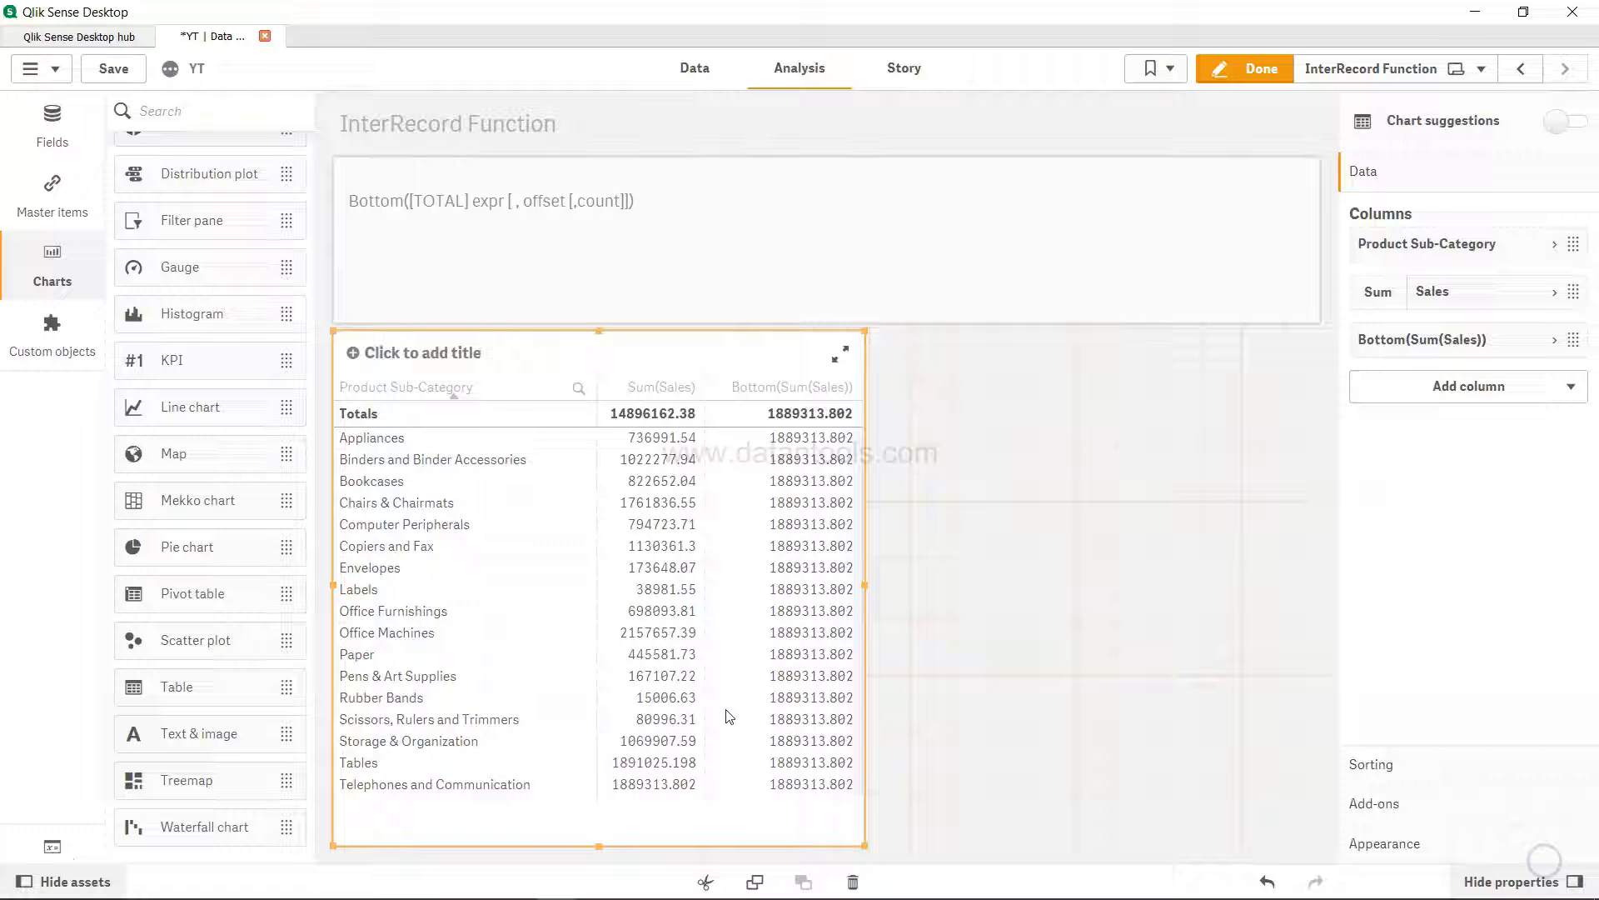
mouse_move(810, 450)
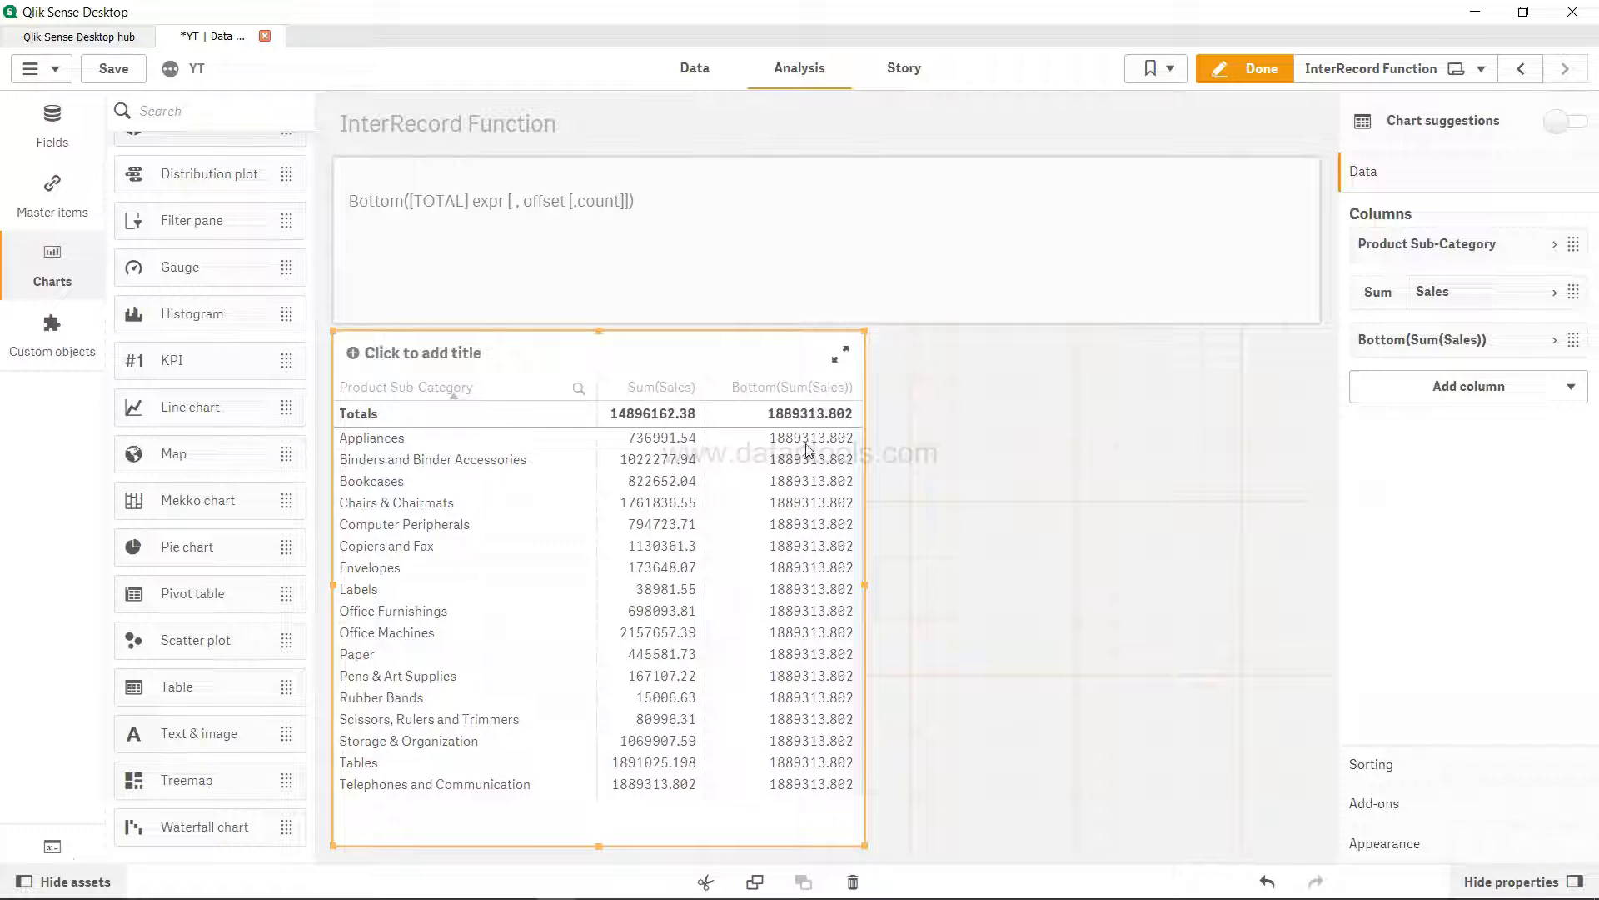
mouse_move(660, 795)
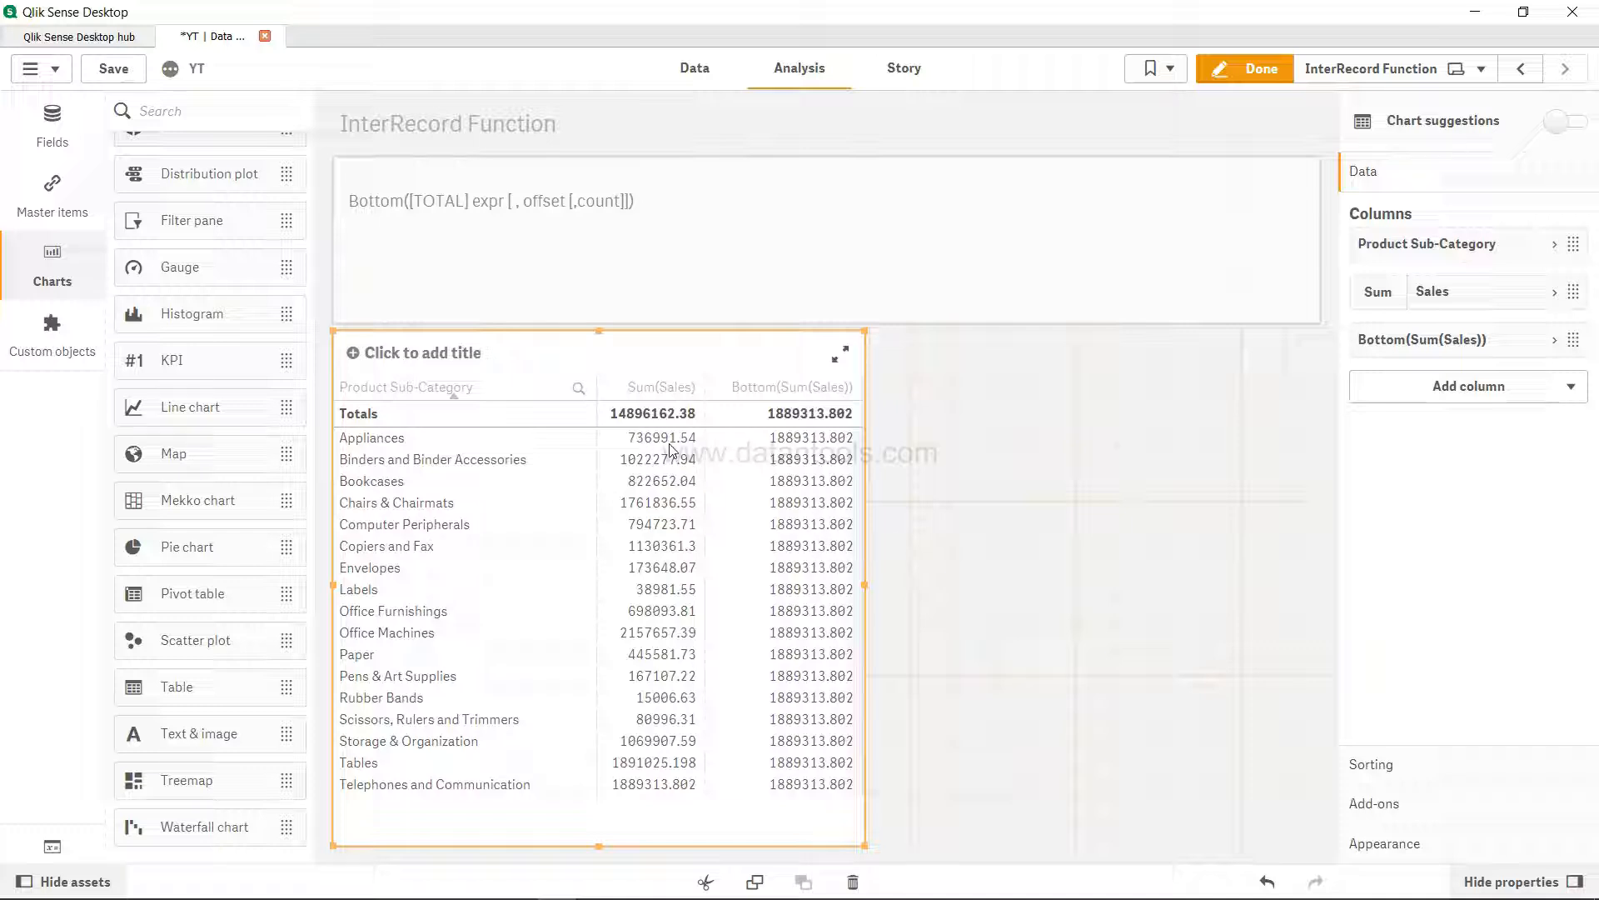
mouse_move(655, 447)
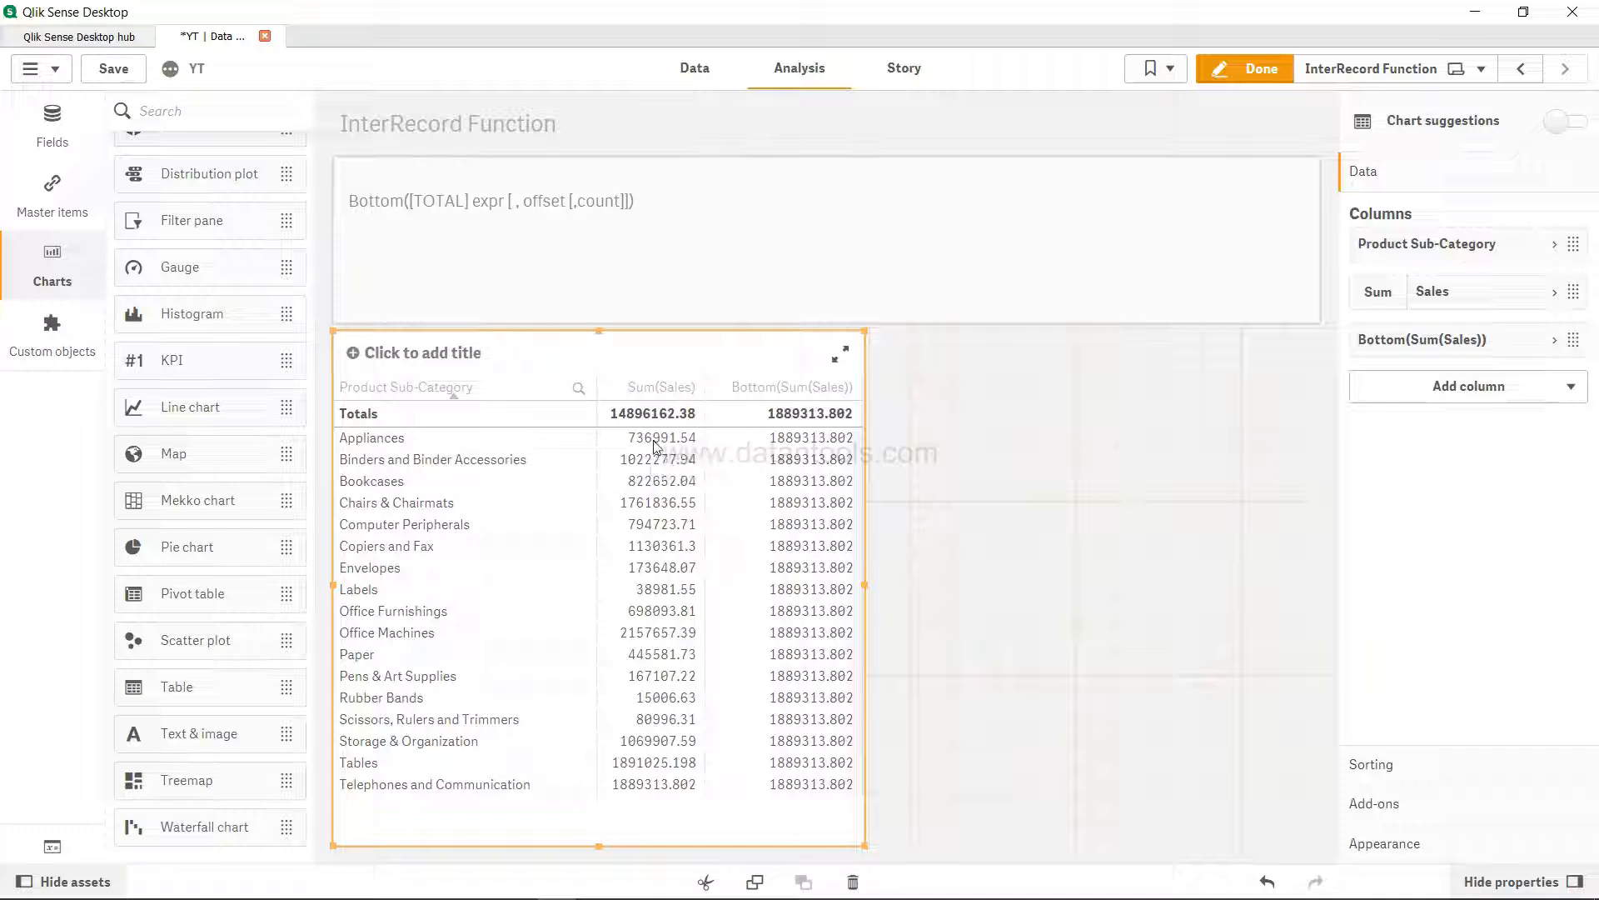
click(1422, 340)
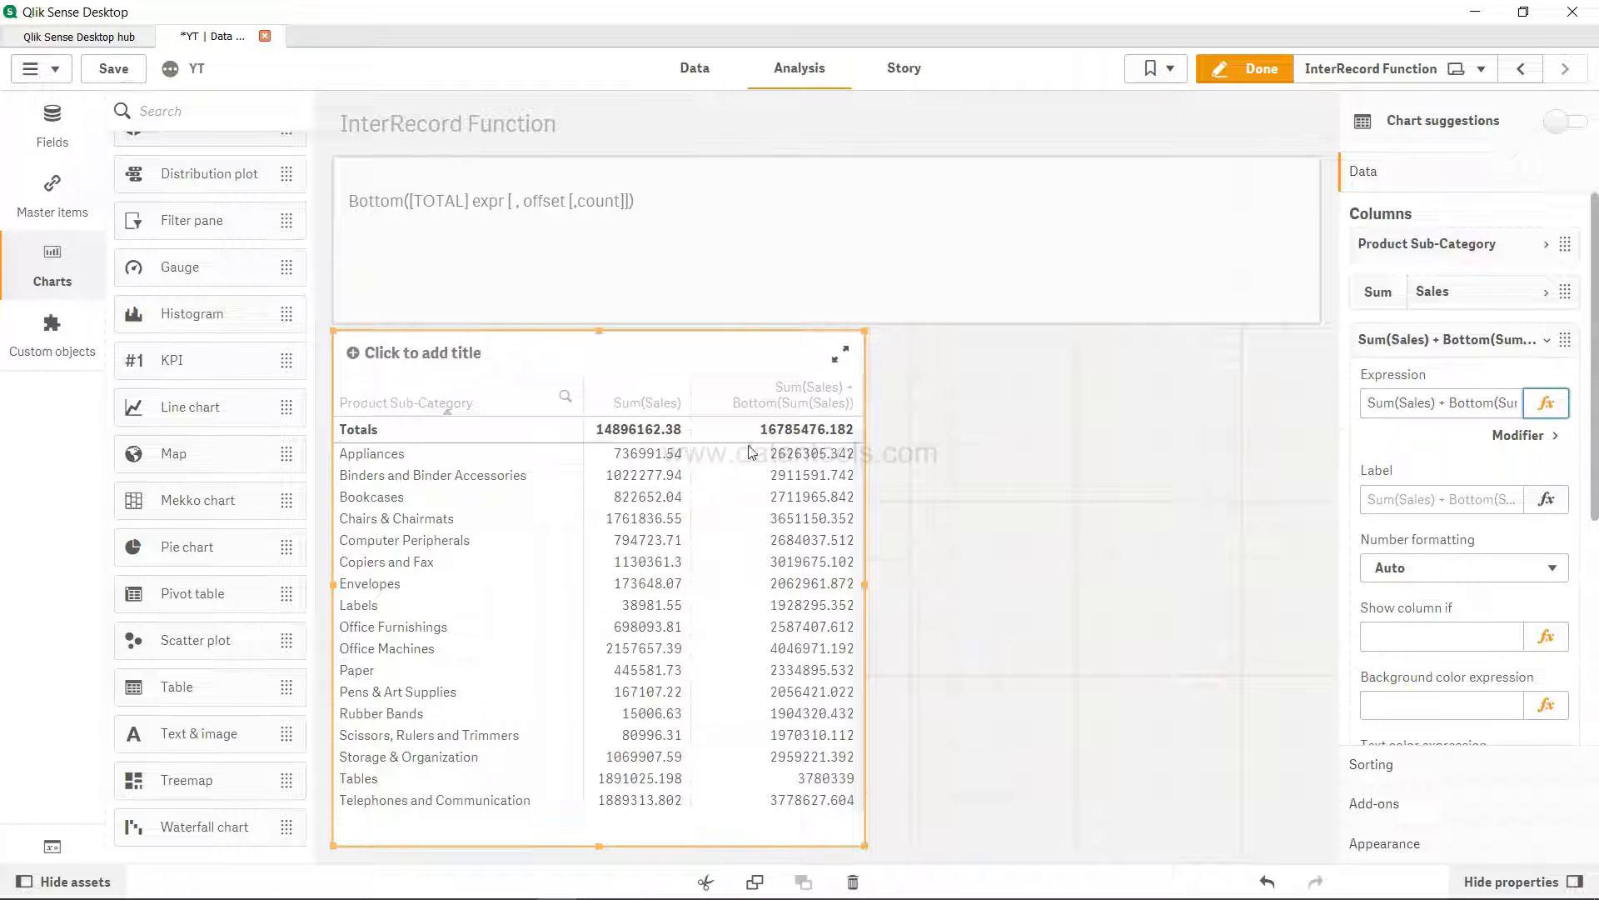
mouse_move(645, 464)
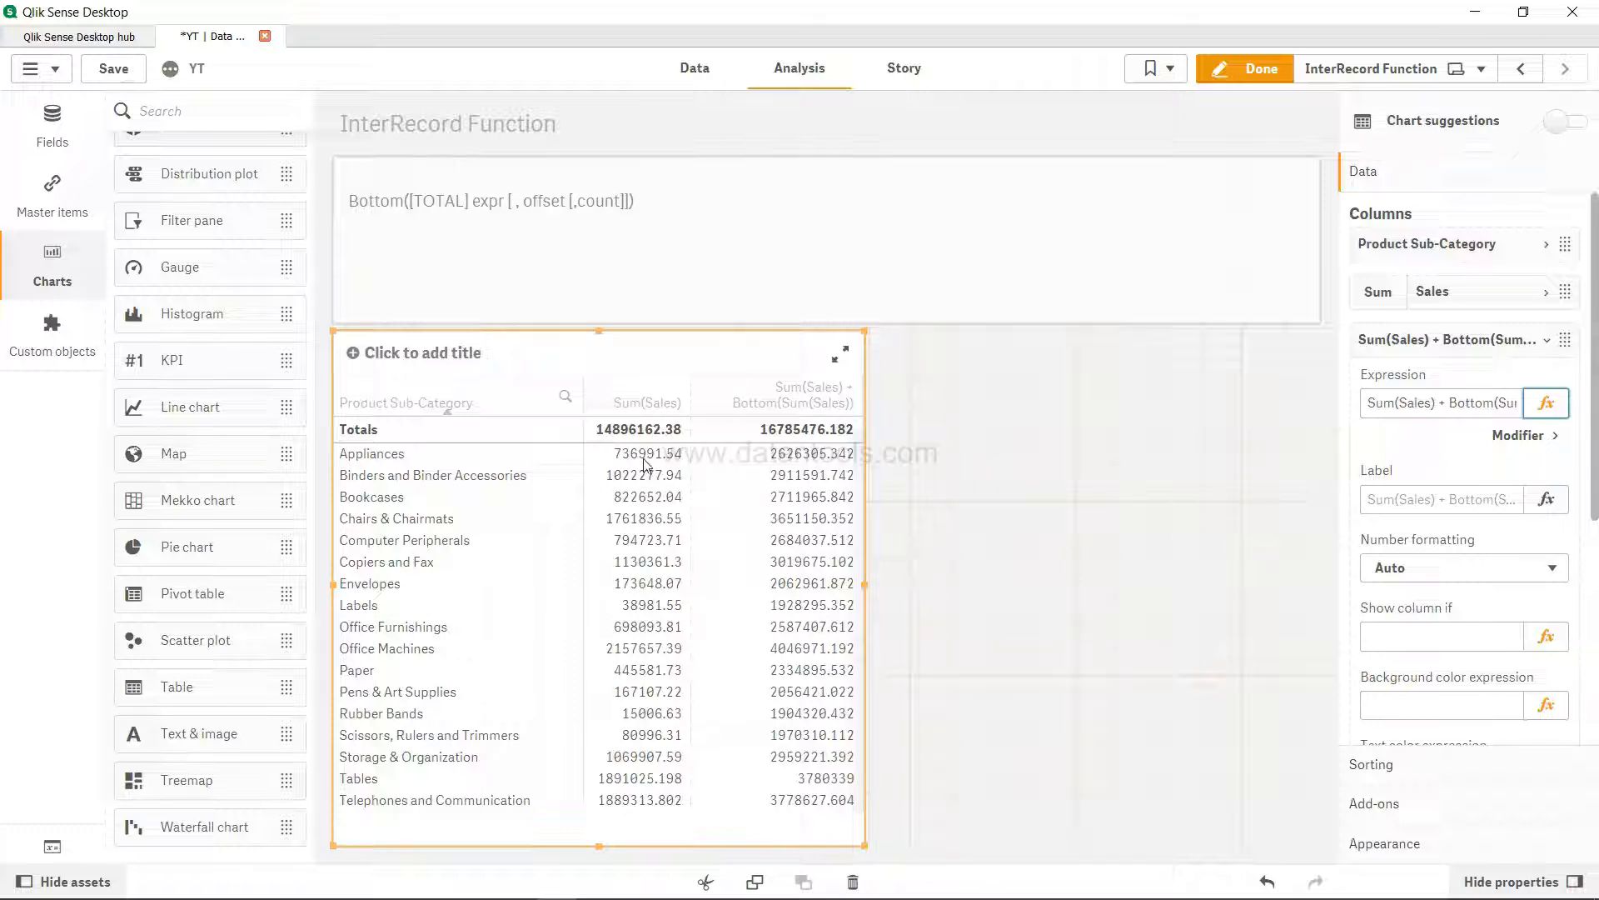
mouse_move(643, 438)
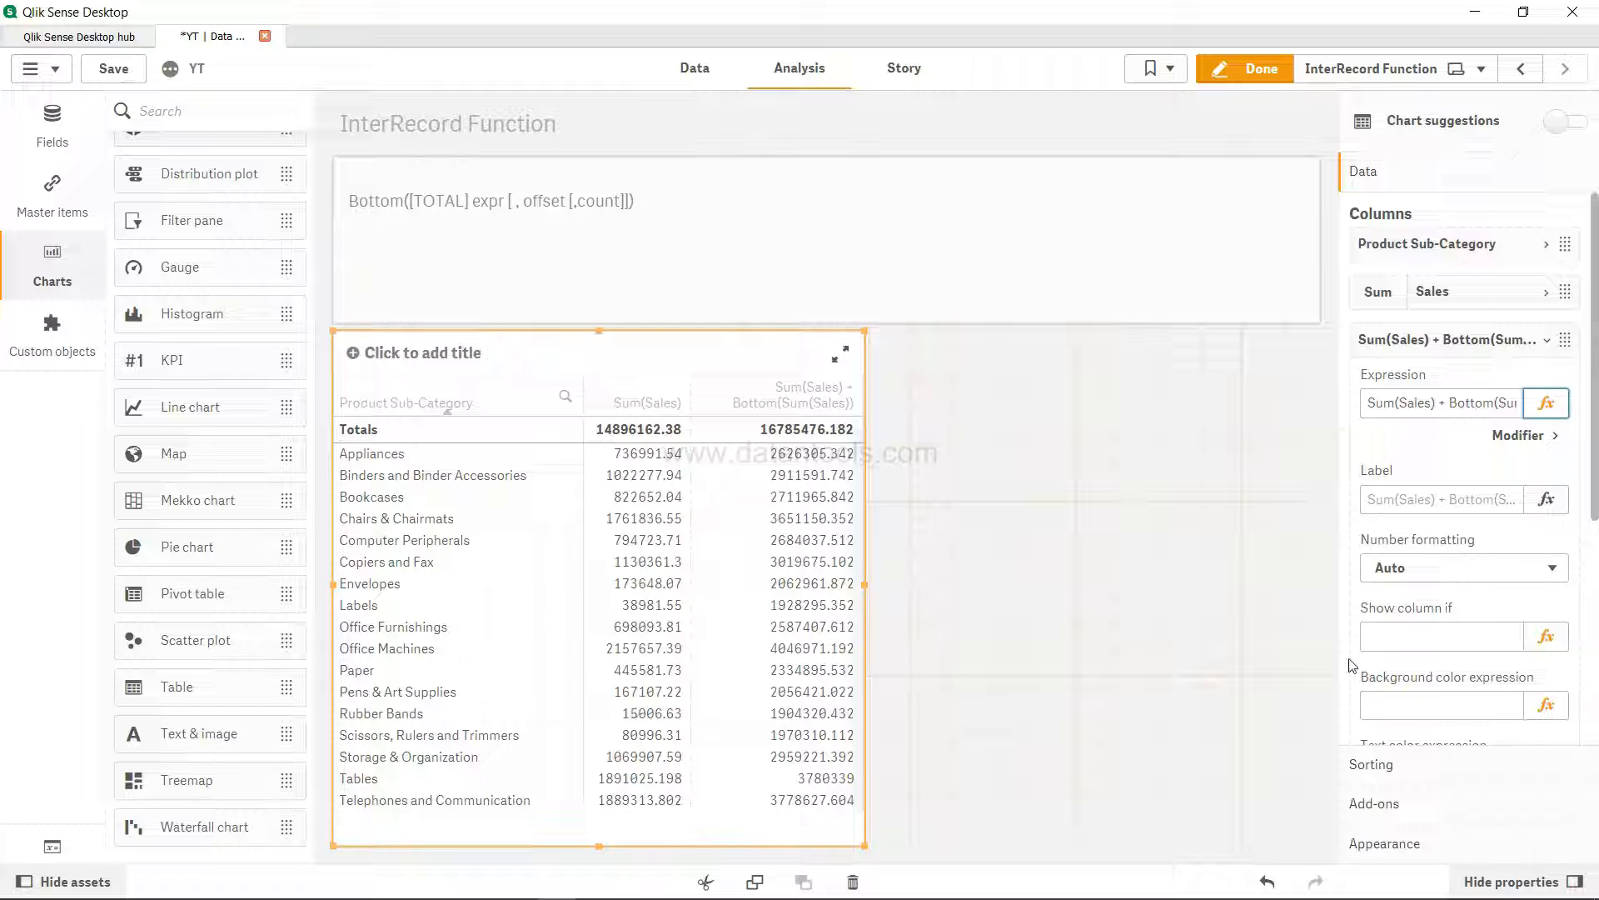
- Select the third column's Expression field in the properties panel
click(1442, 402)
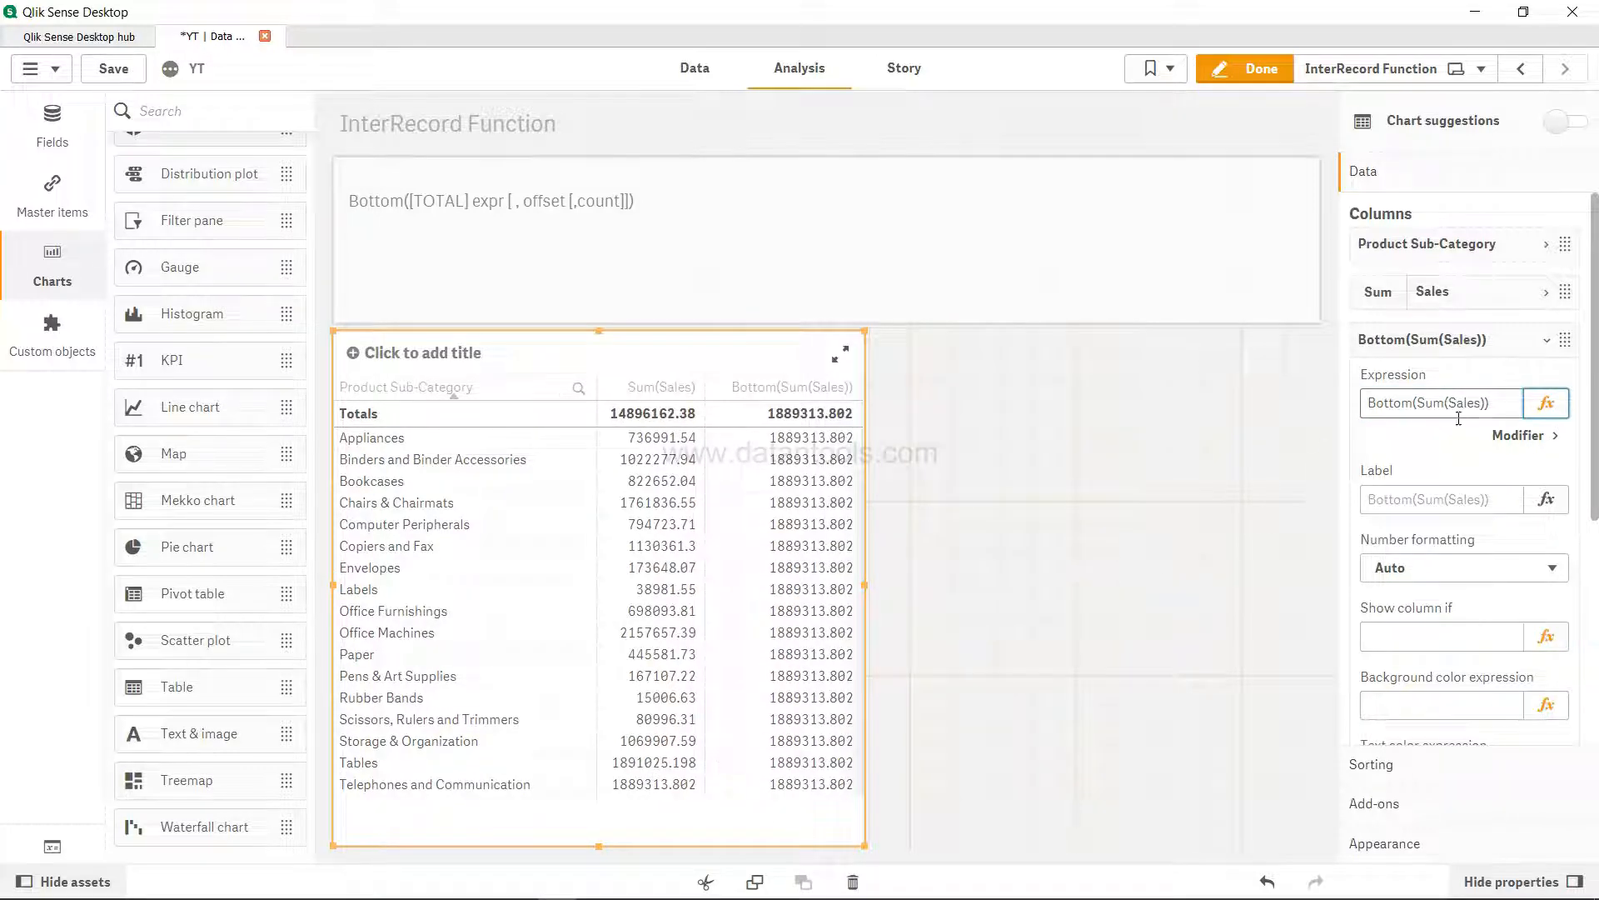
- Edit the third column's expression to Bottom(Sum(Sales),3)
click(1483, 401)
text(,3)
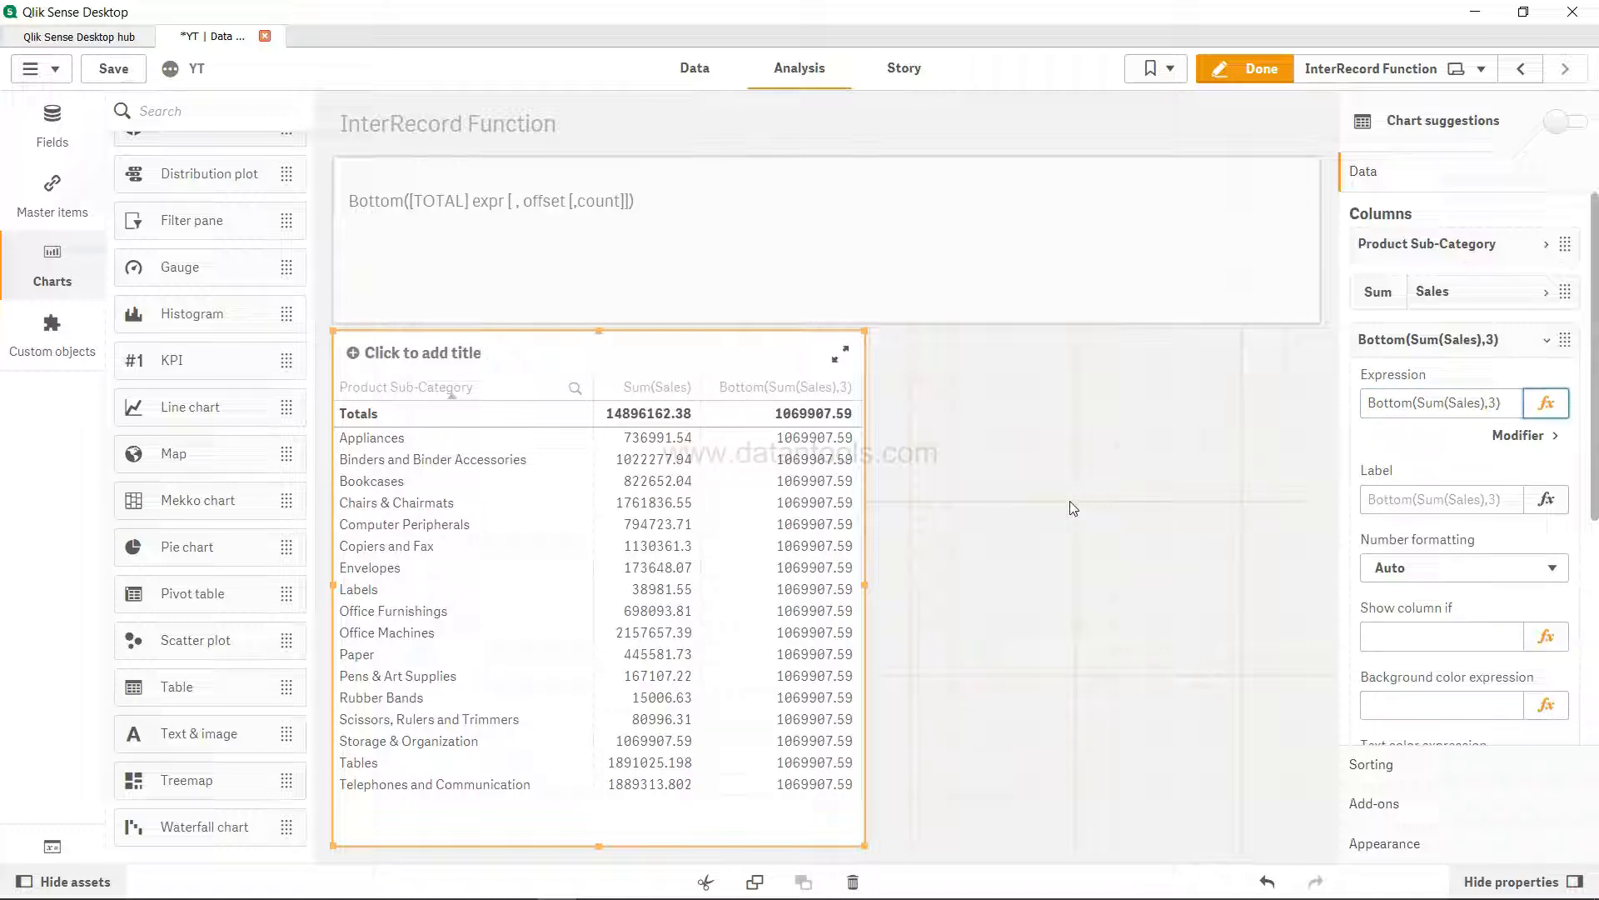
mouse_move(660, 754)
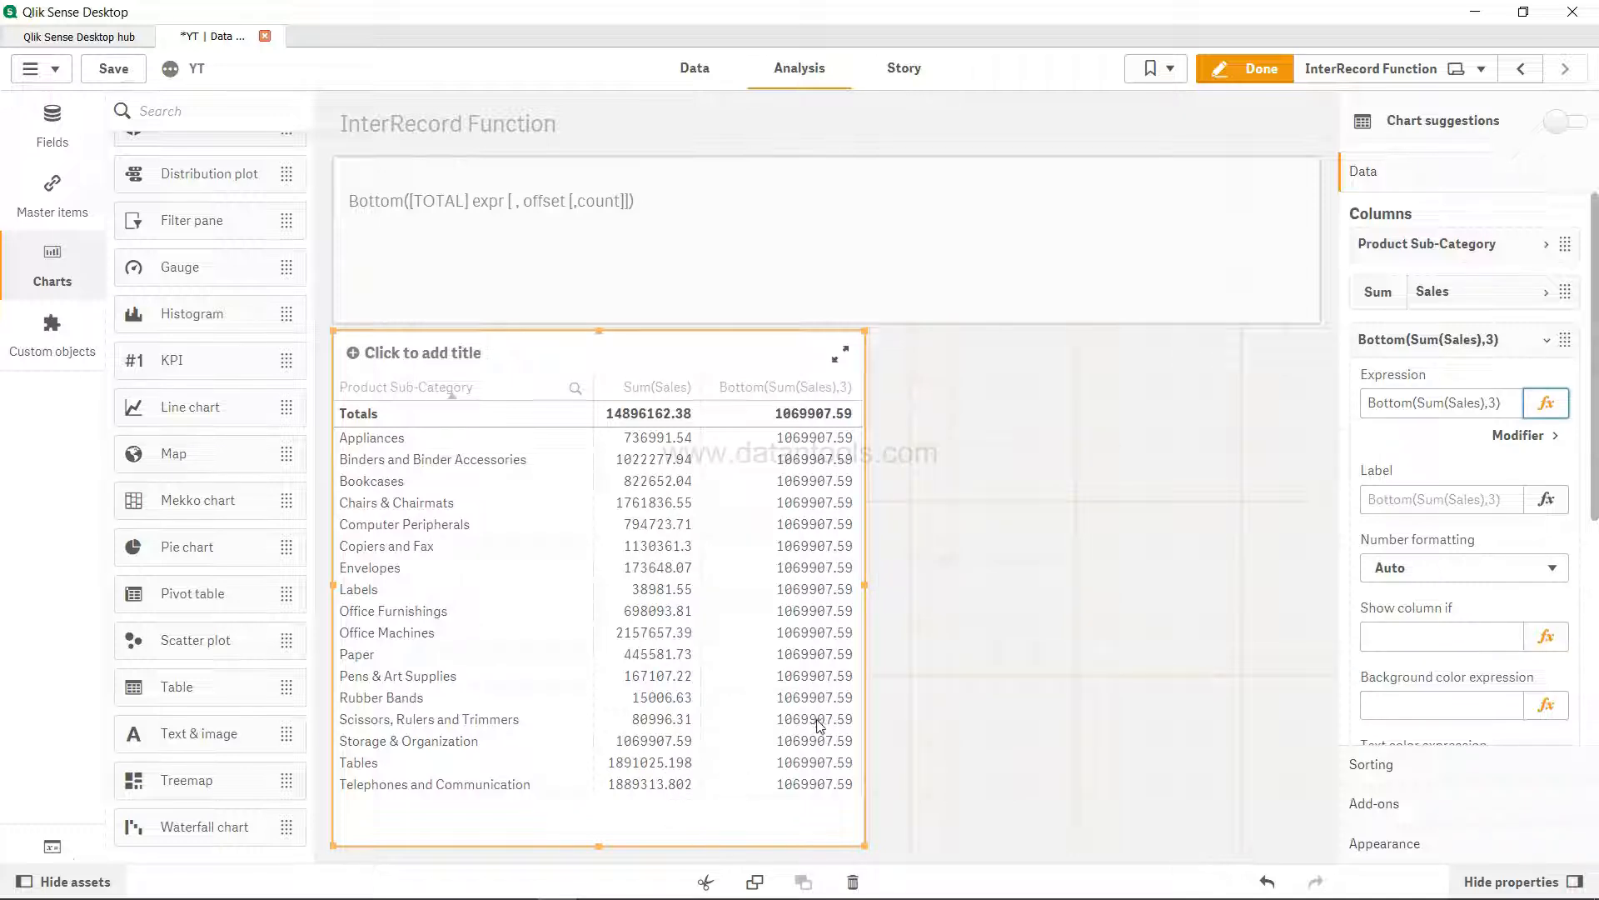
mouse_move(817, 726)
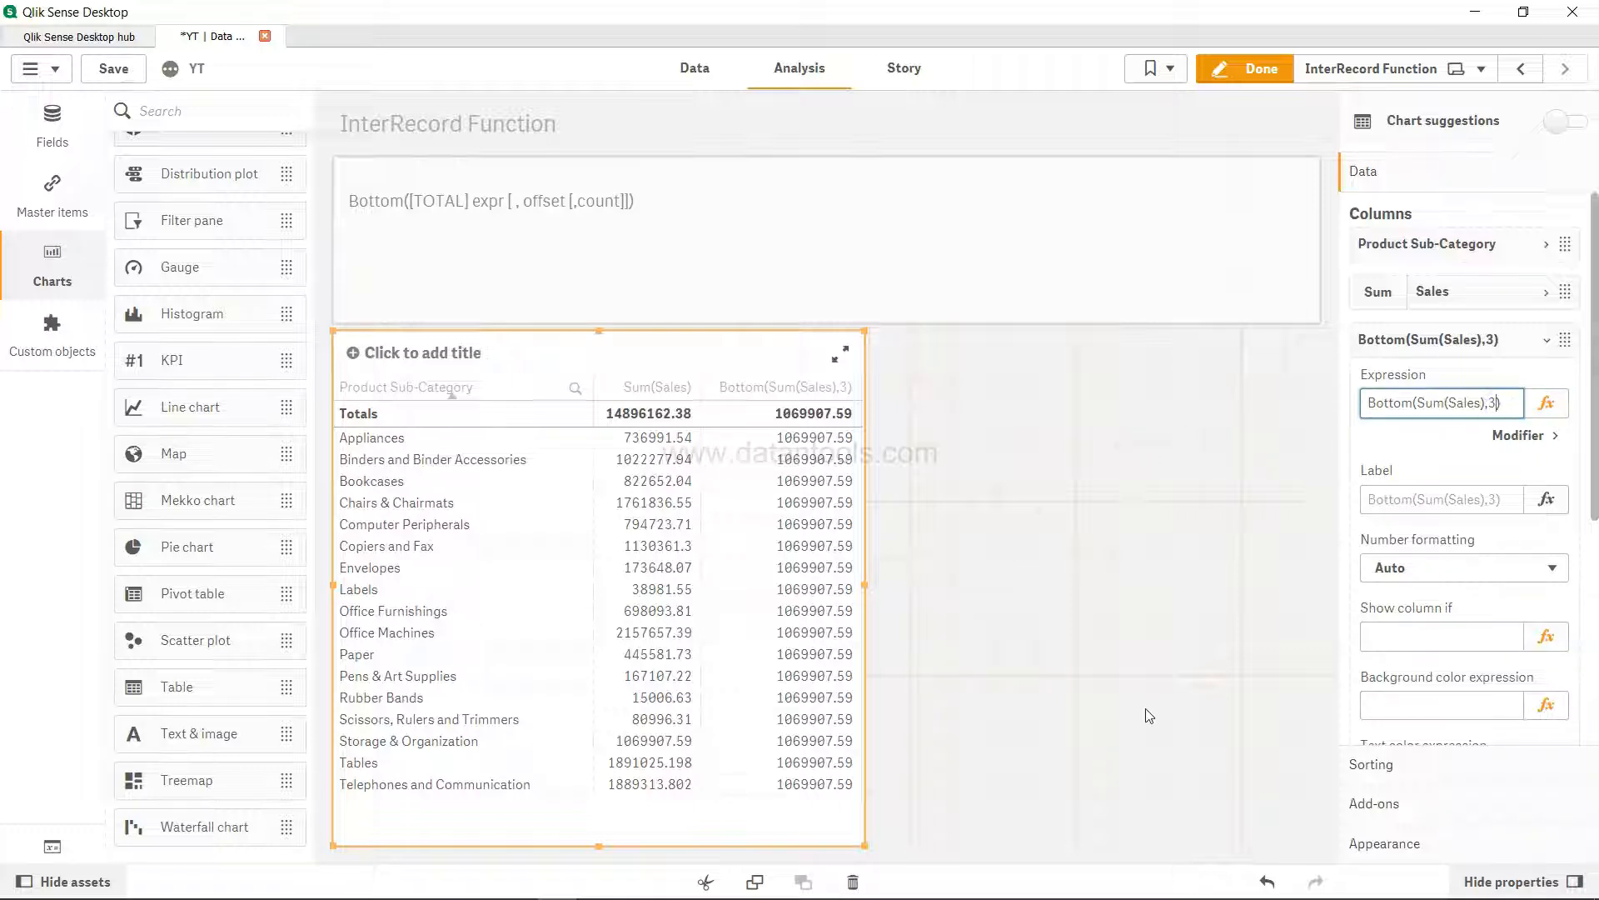
mouse_move(663, 633)
text(-1)
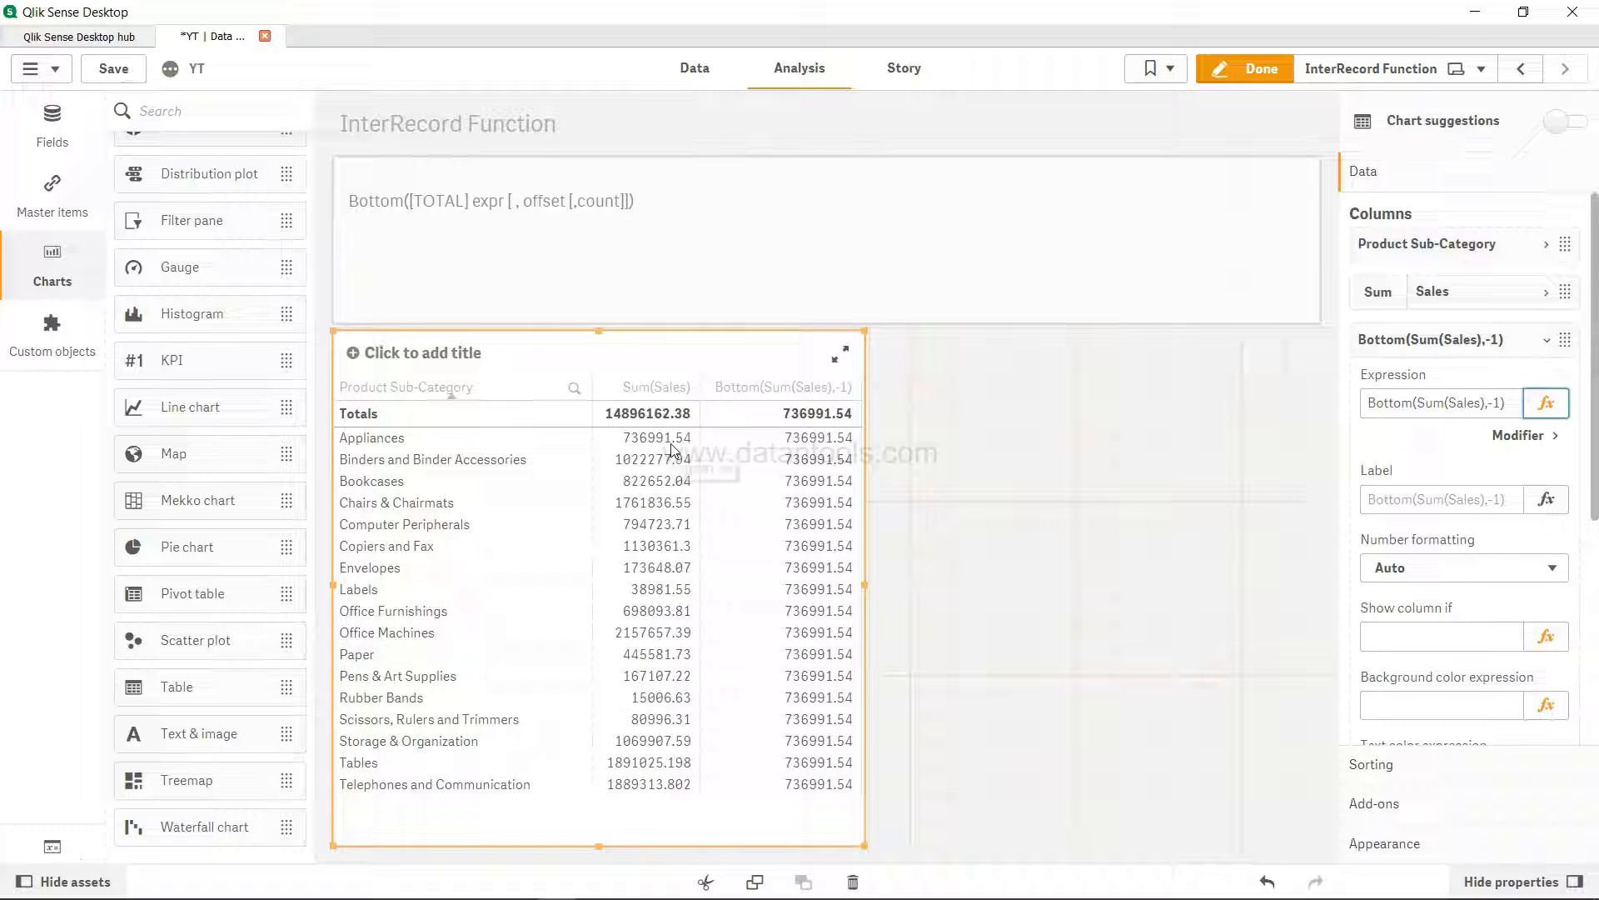
mouse_move(898, 499)
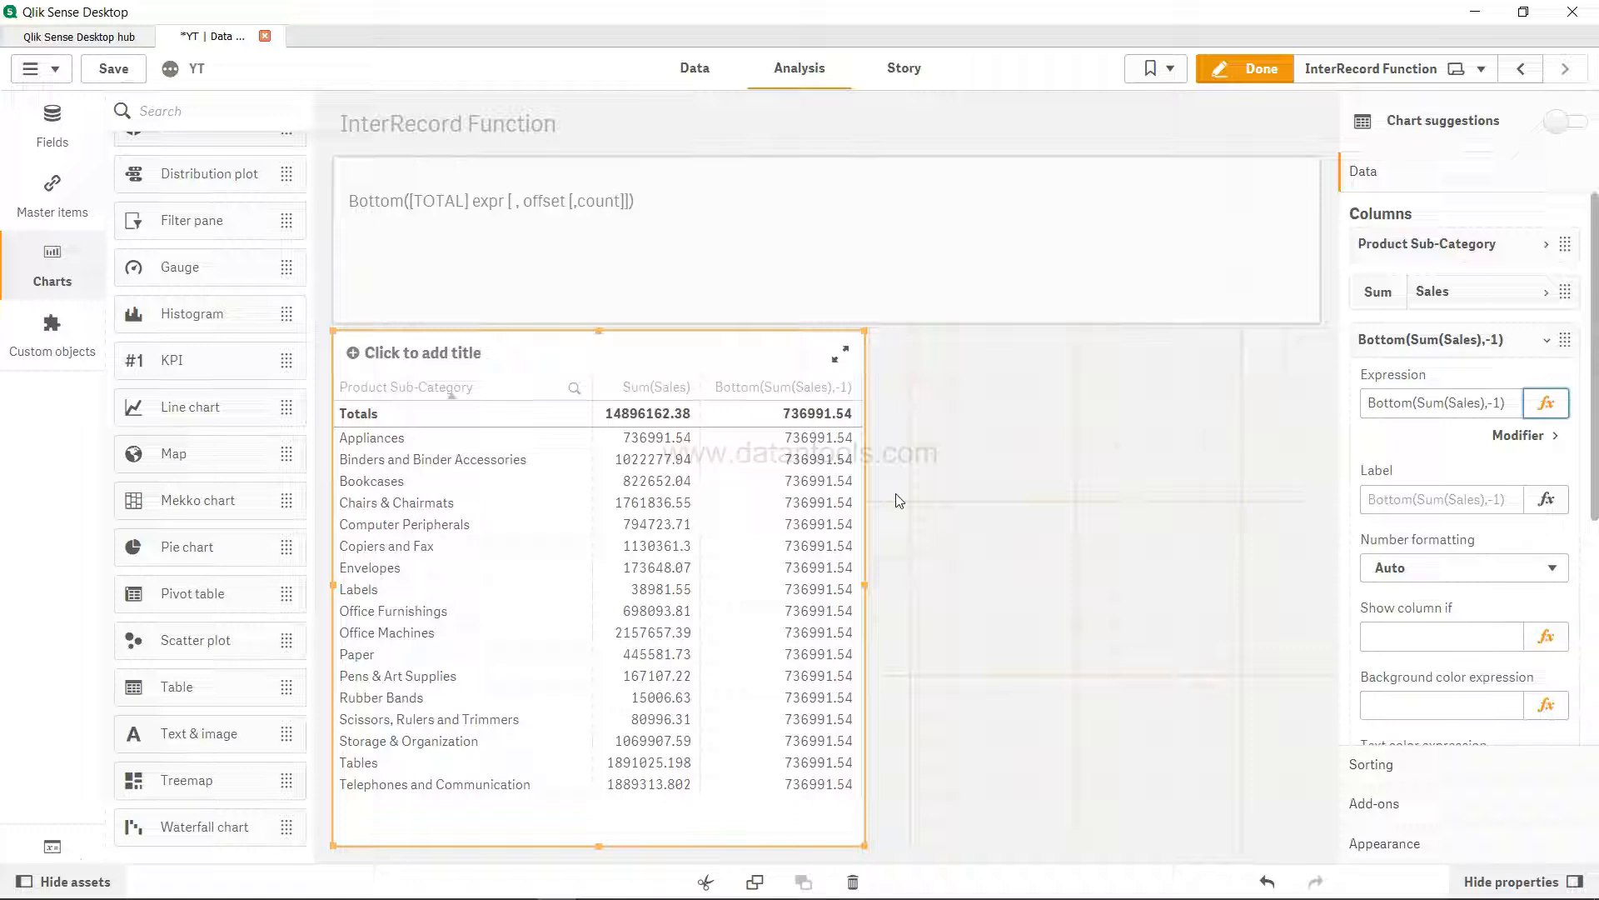
- Re-enter the extra column's Expression field to change its offset to -1
click(1438, 403)
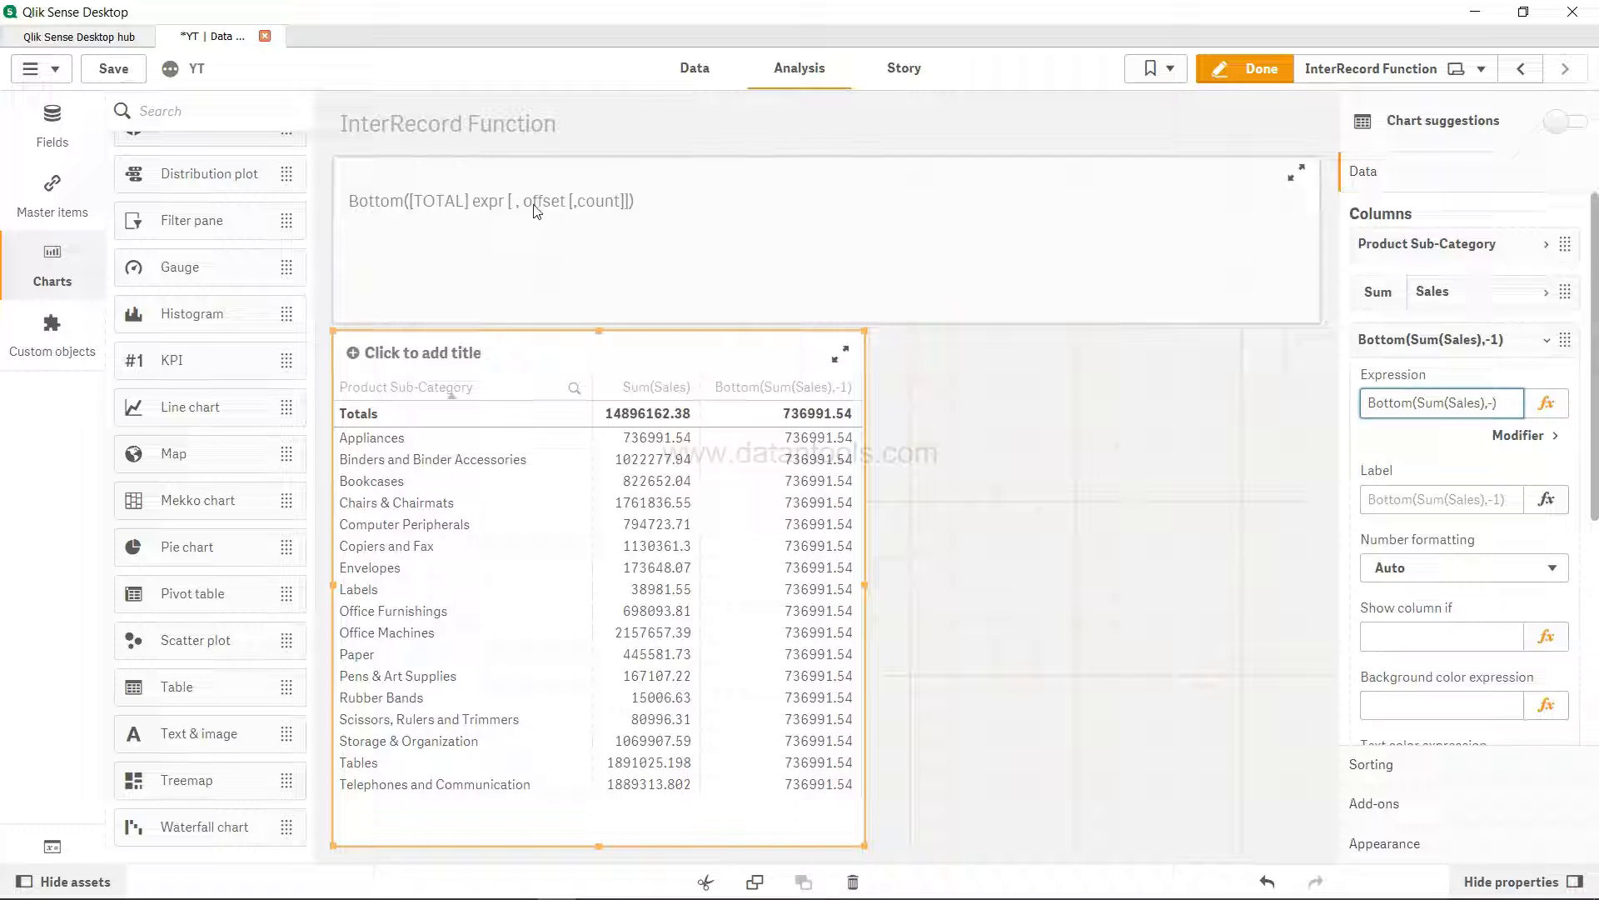
mouse_move(658, 215)
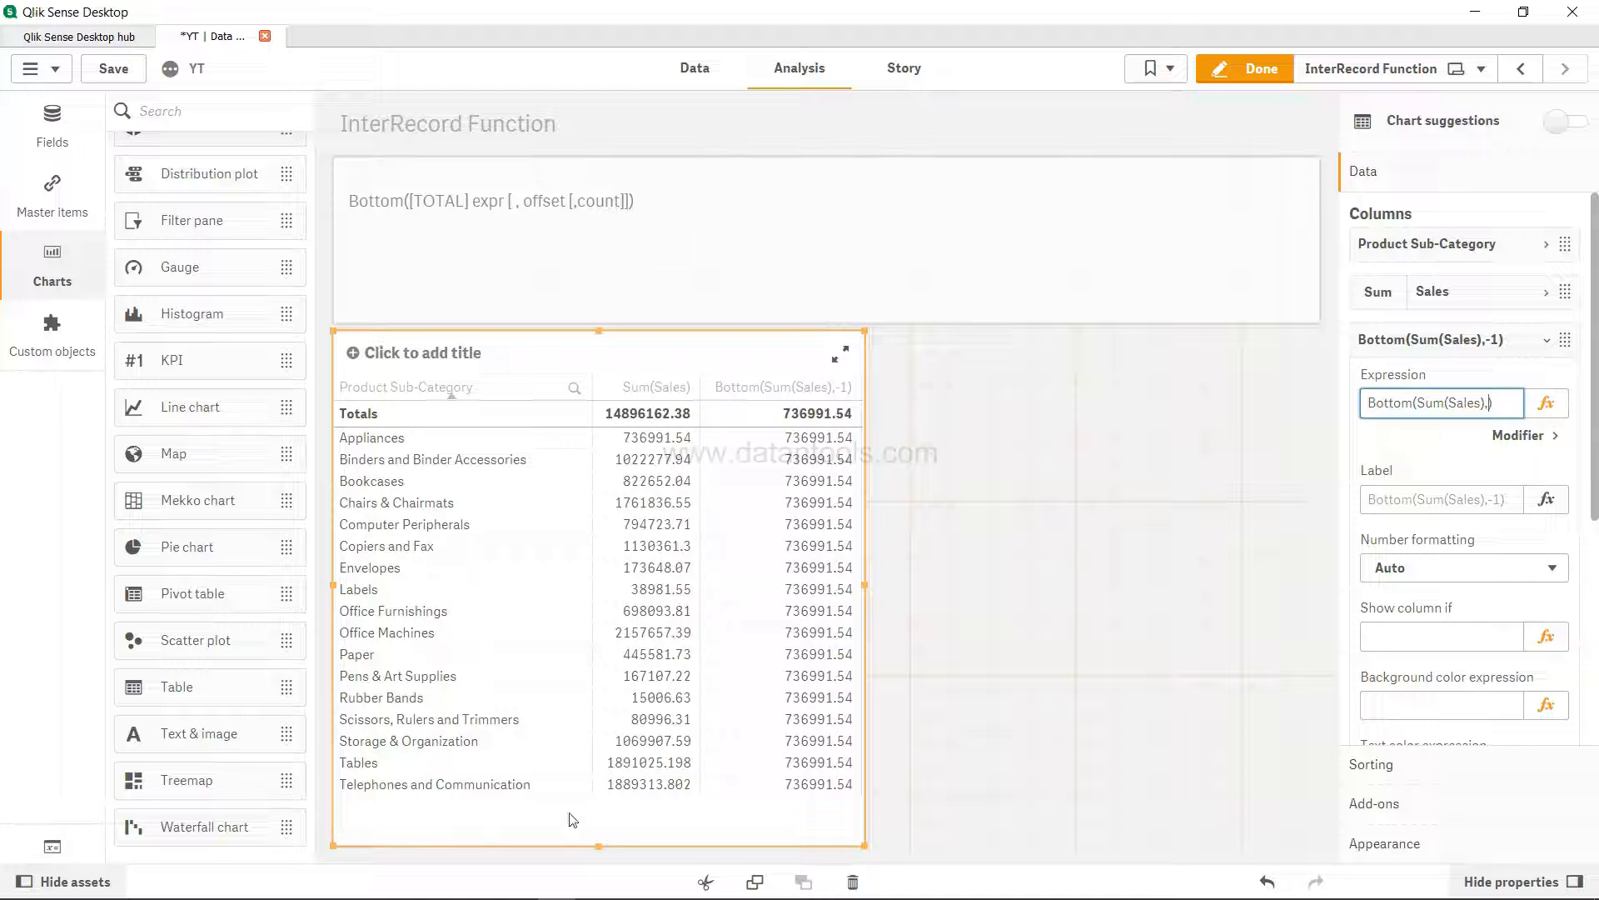
mouse_move(665, 779)
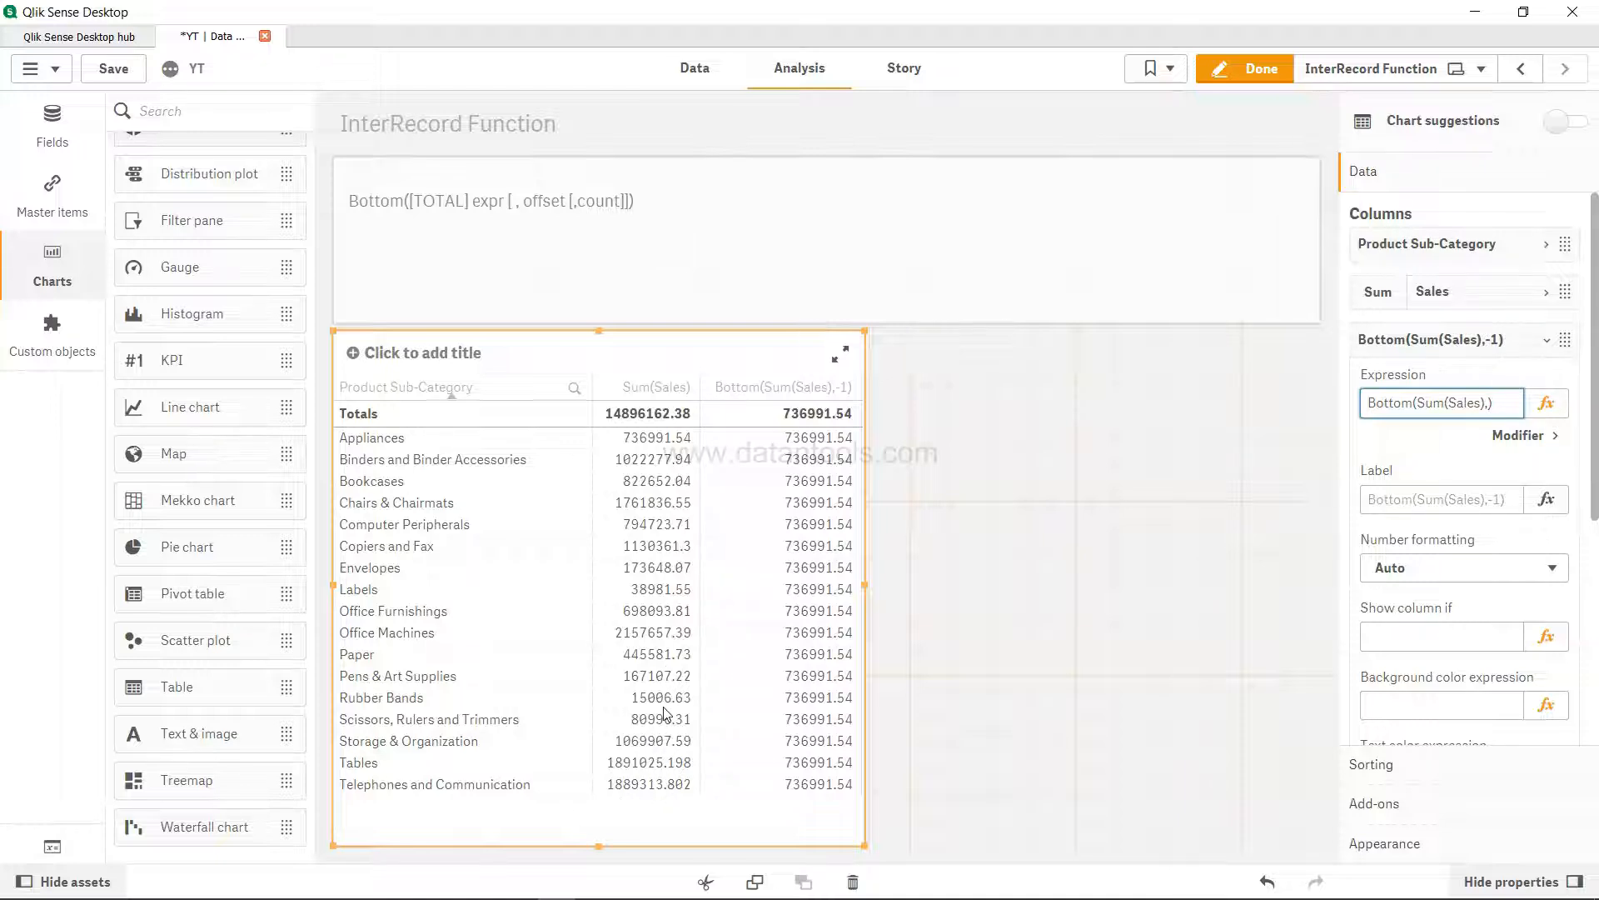
mouse_move(683, 757)
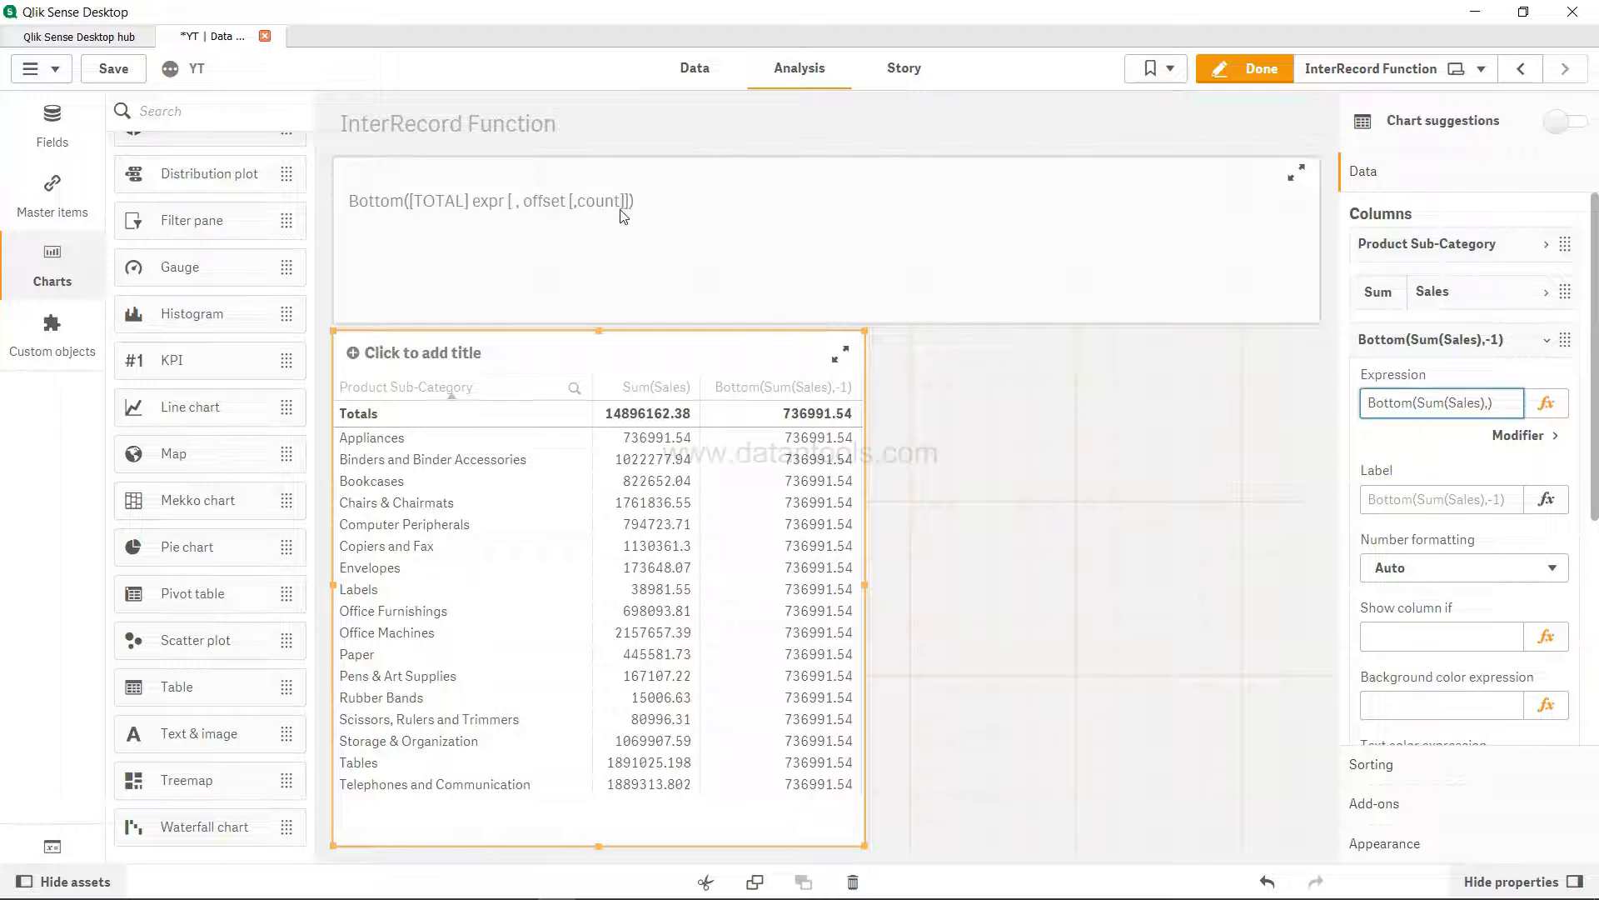
mouse_move(613, 207)
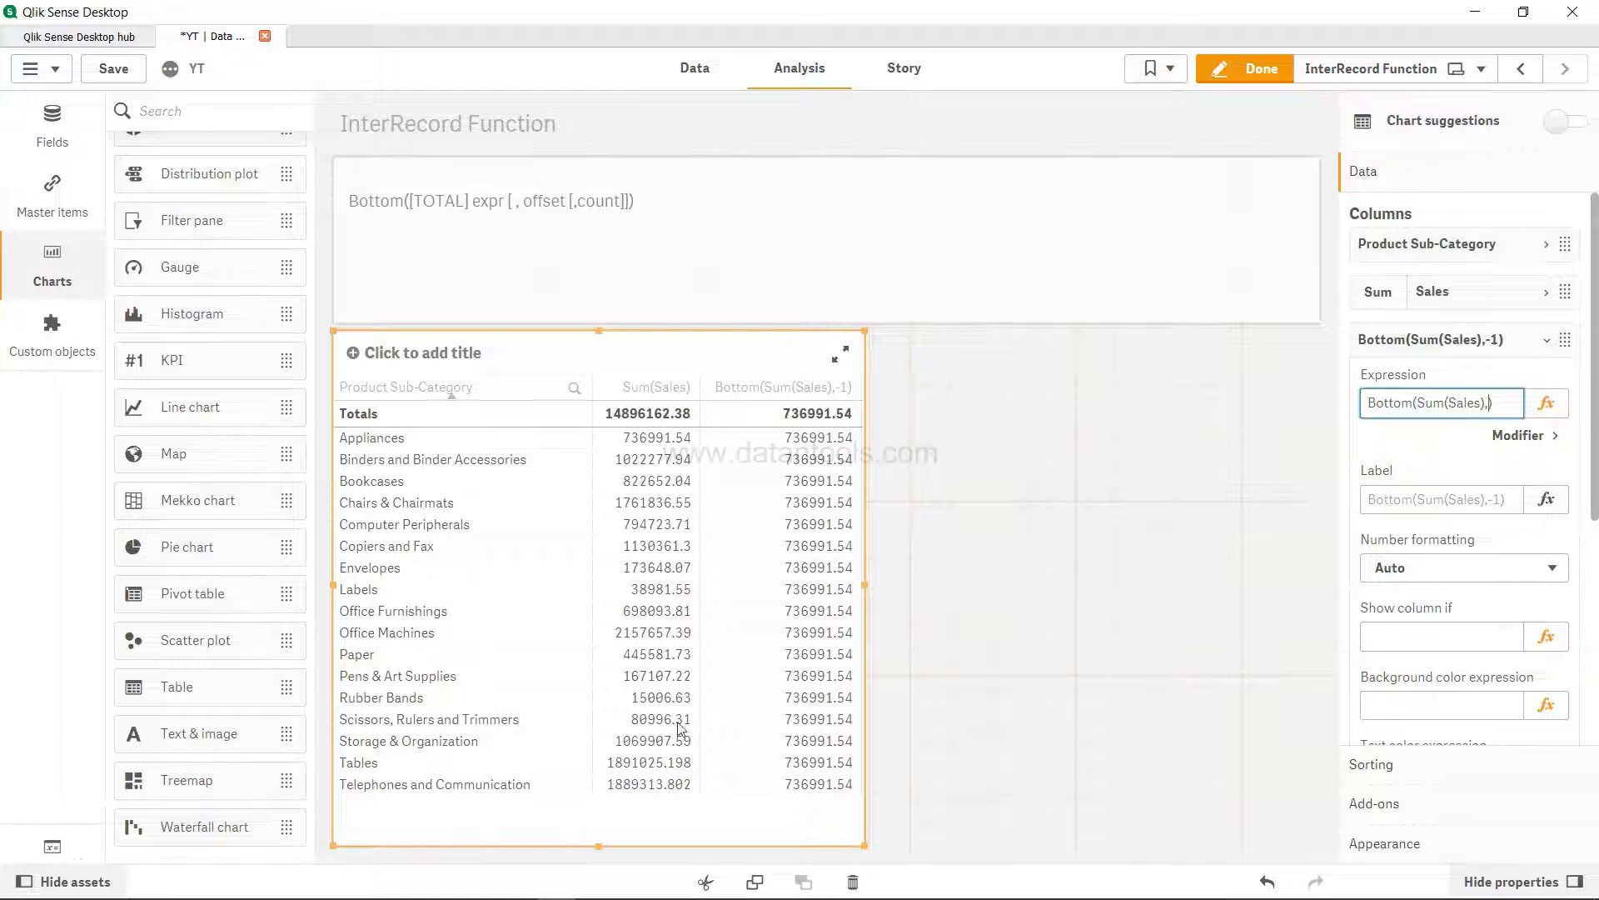
mouse_move(1546, 404)
text(1)
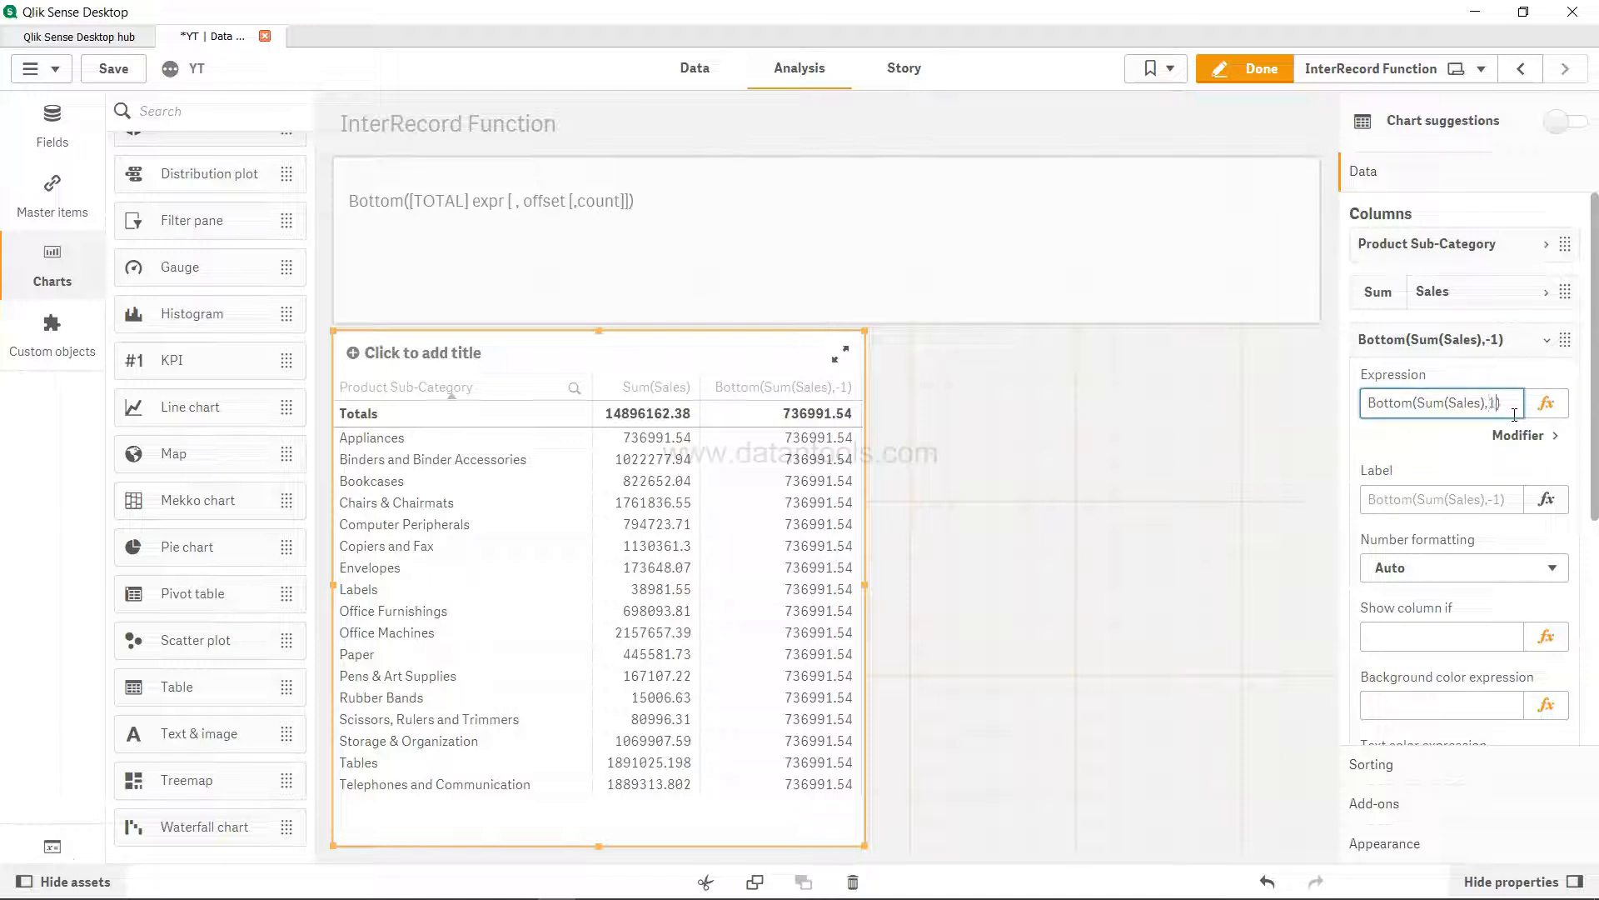
- Set the extra column to Bottom(Sum(Sales),1,3) and reopen its expression editor
text(,3)
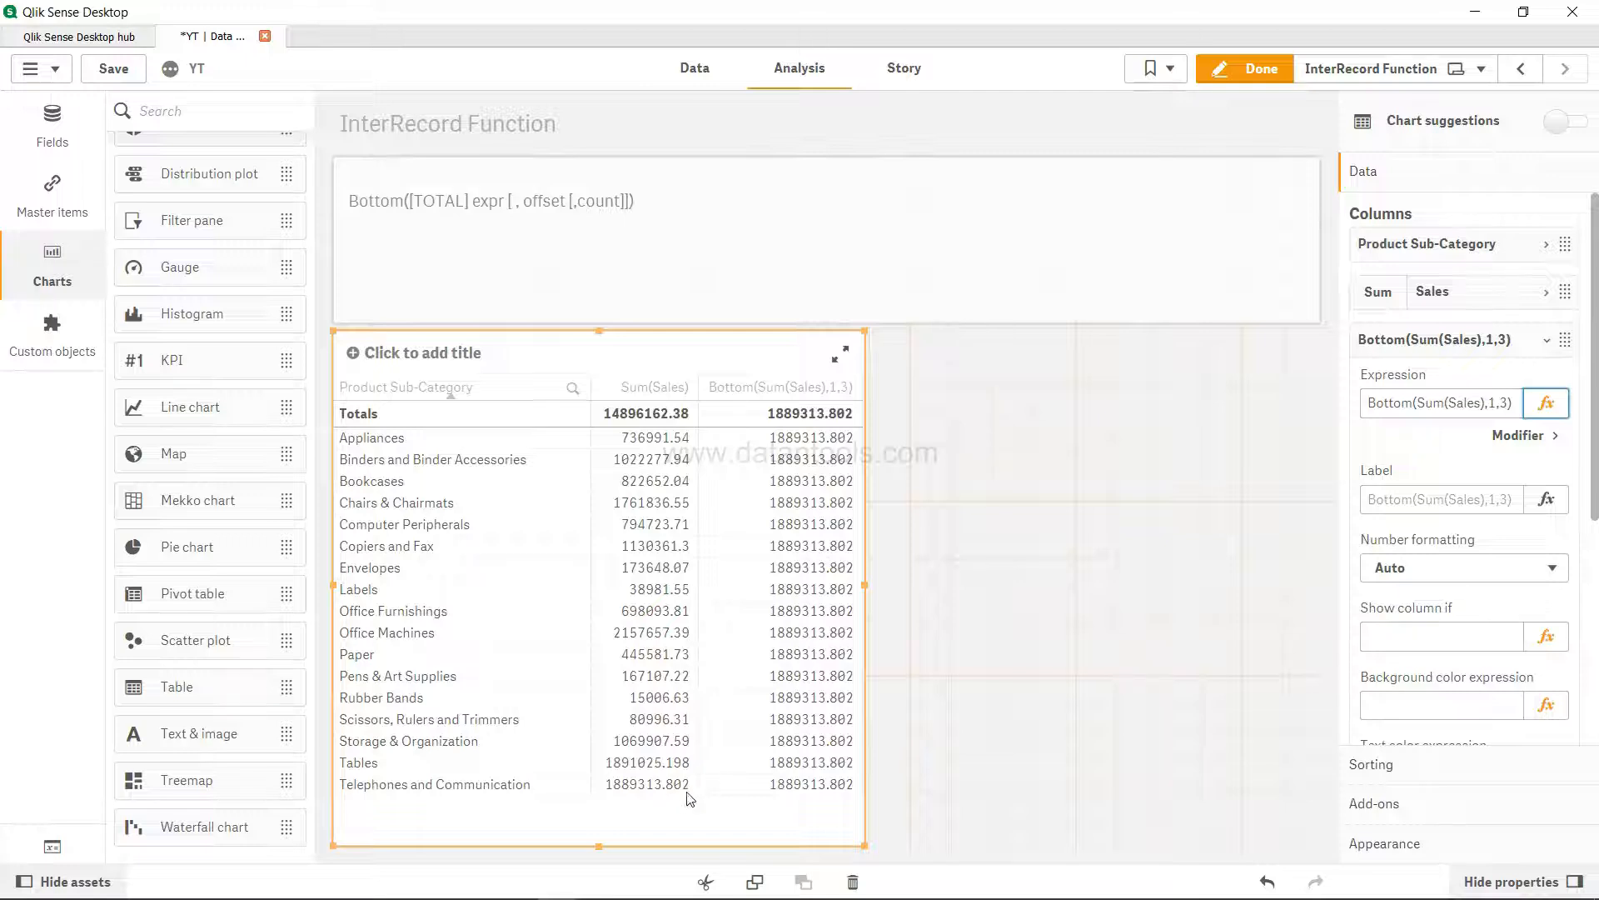
mouse_move(830, 761)
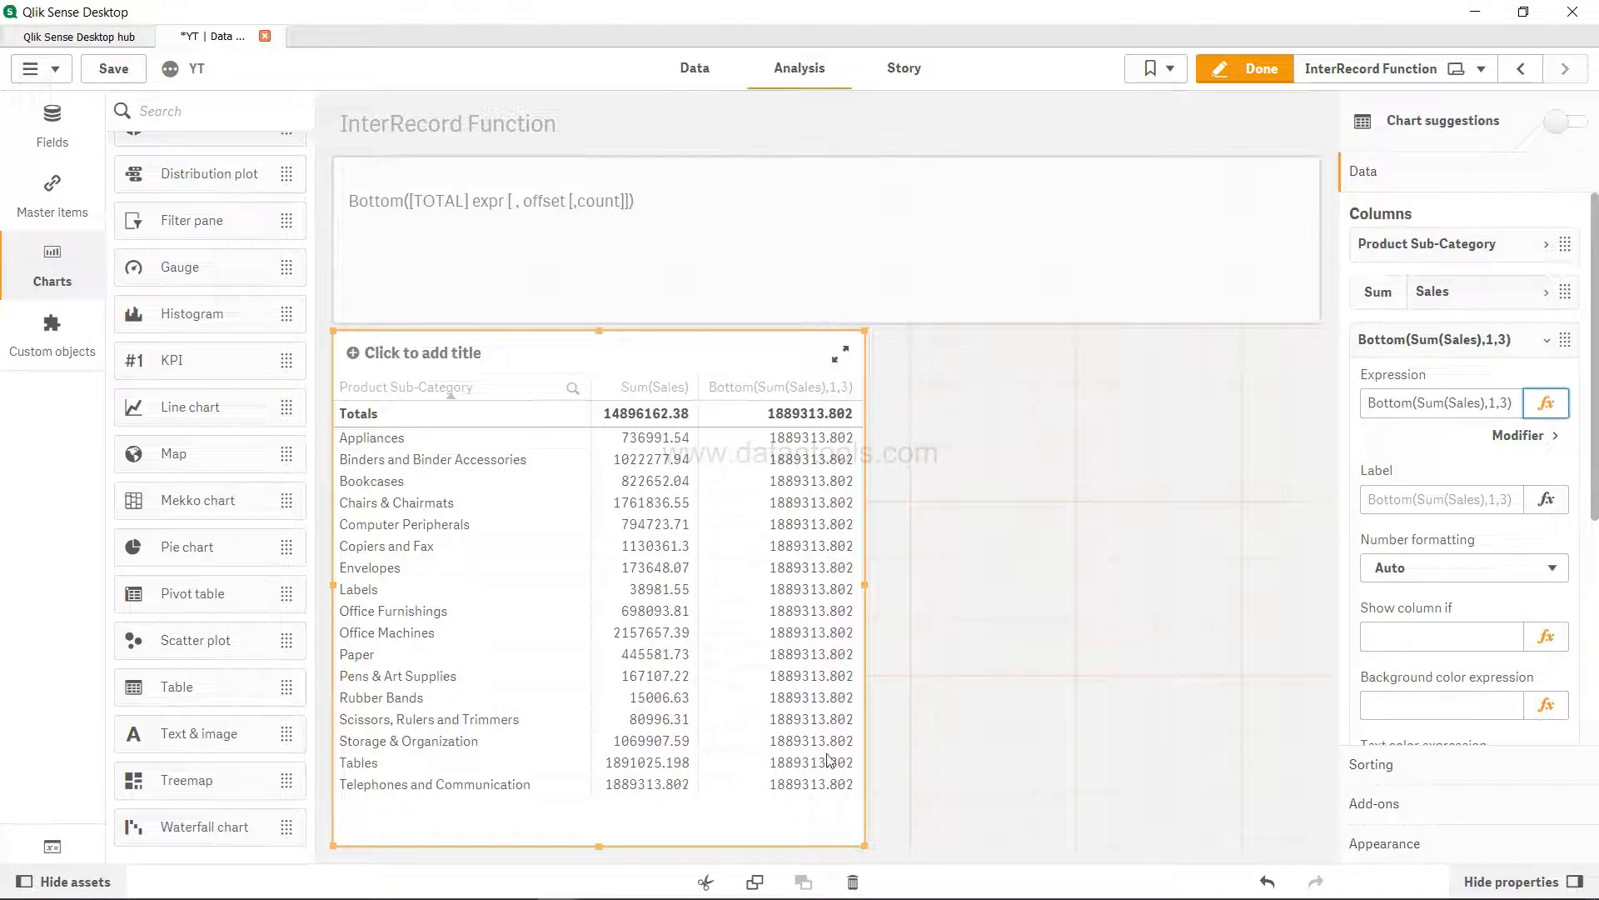
mouse_move(797, 775)
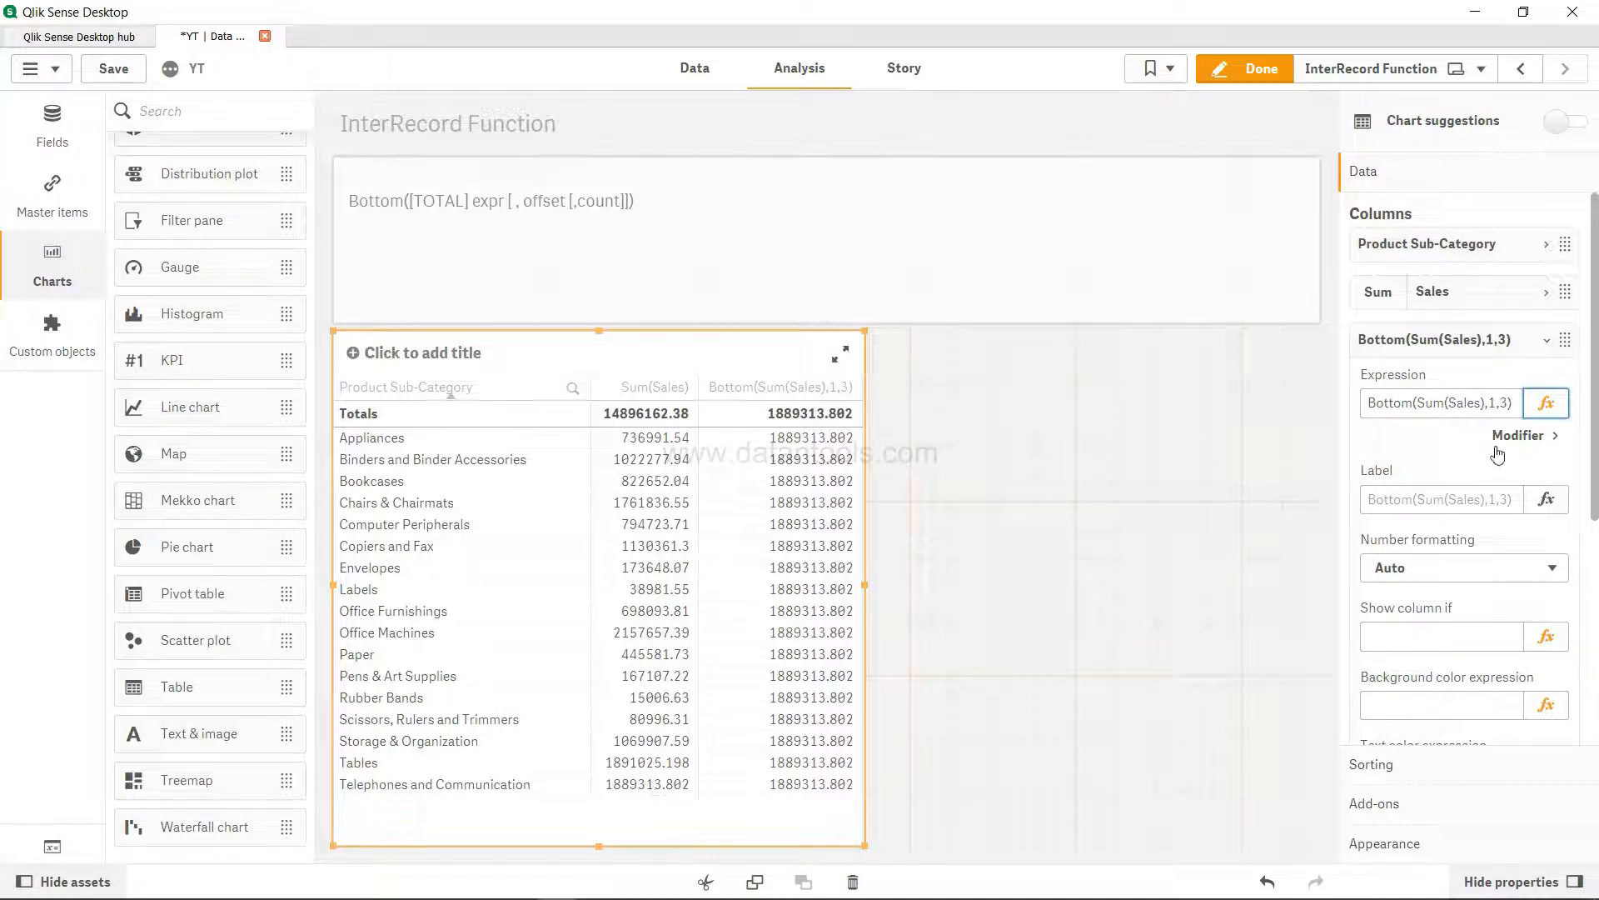
click(1504, 403)
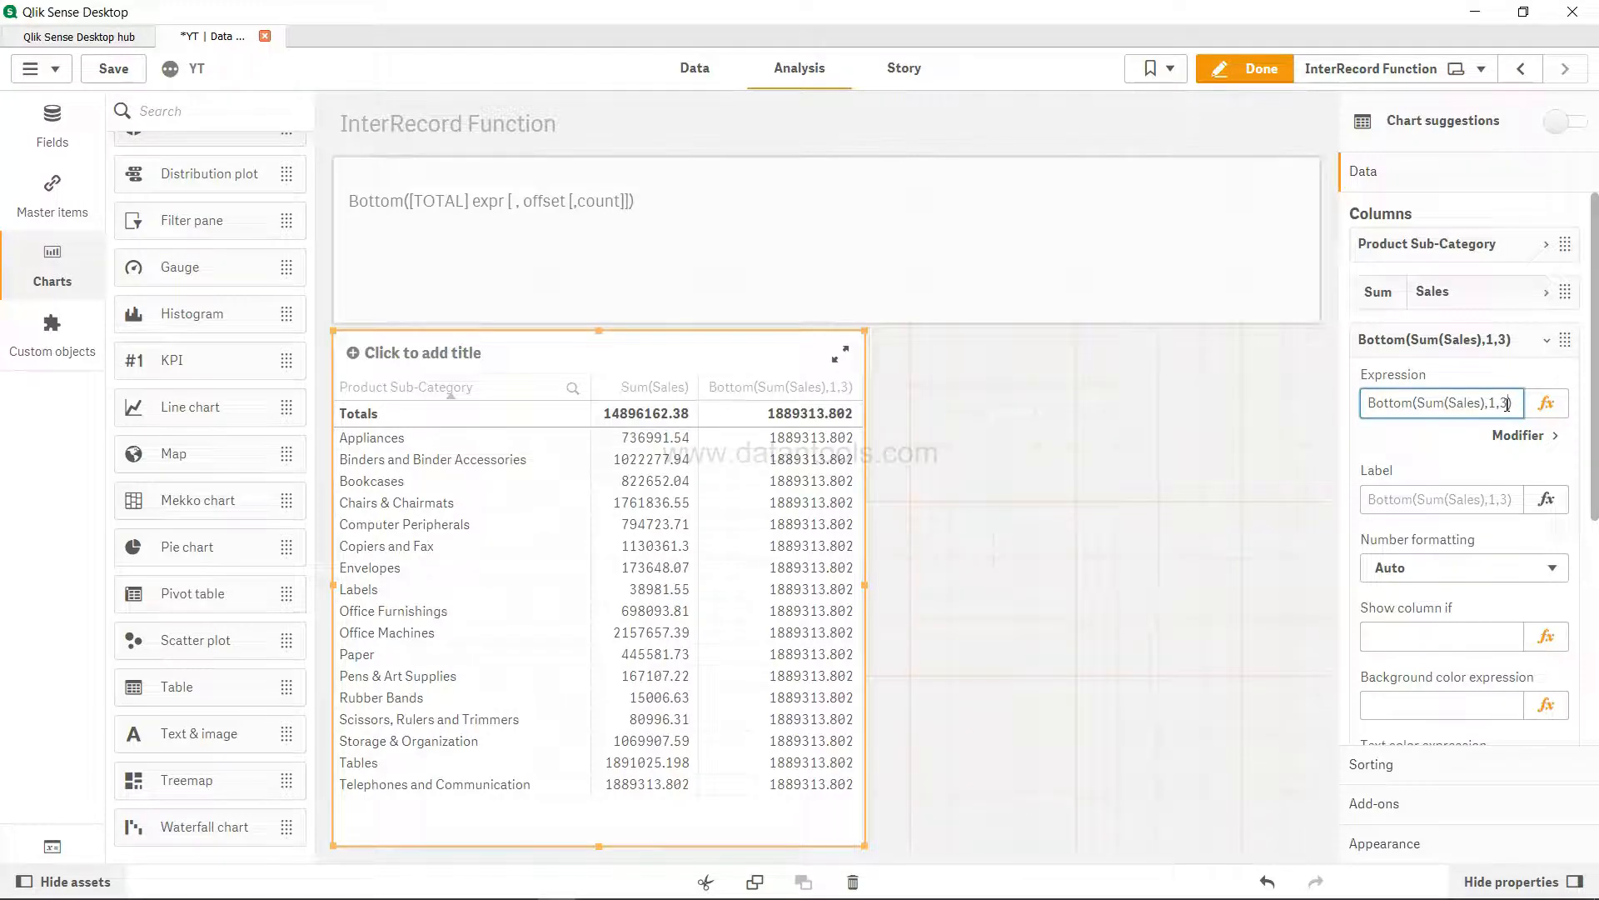
click(1546, 402)
text(Range)
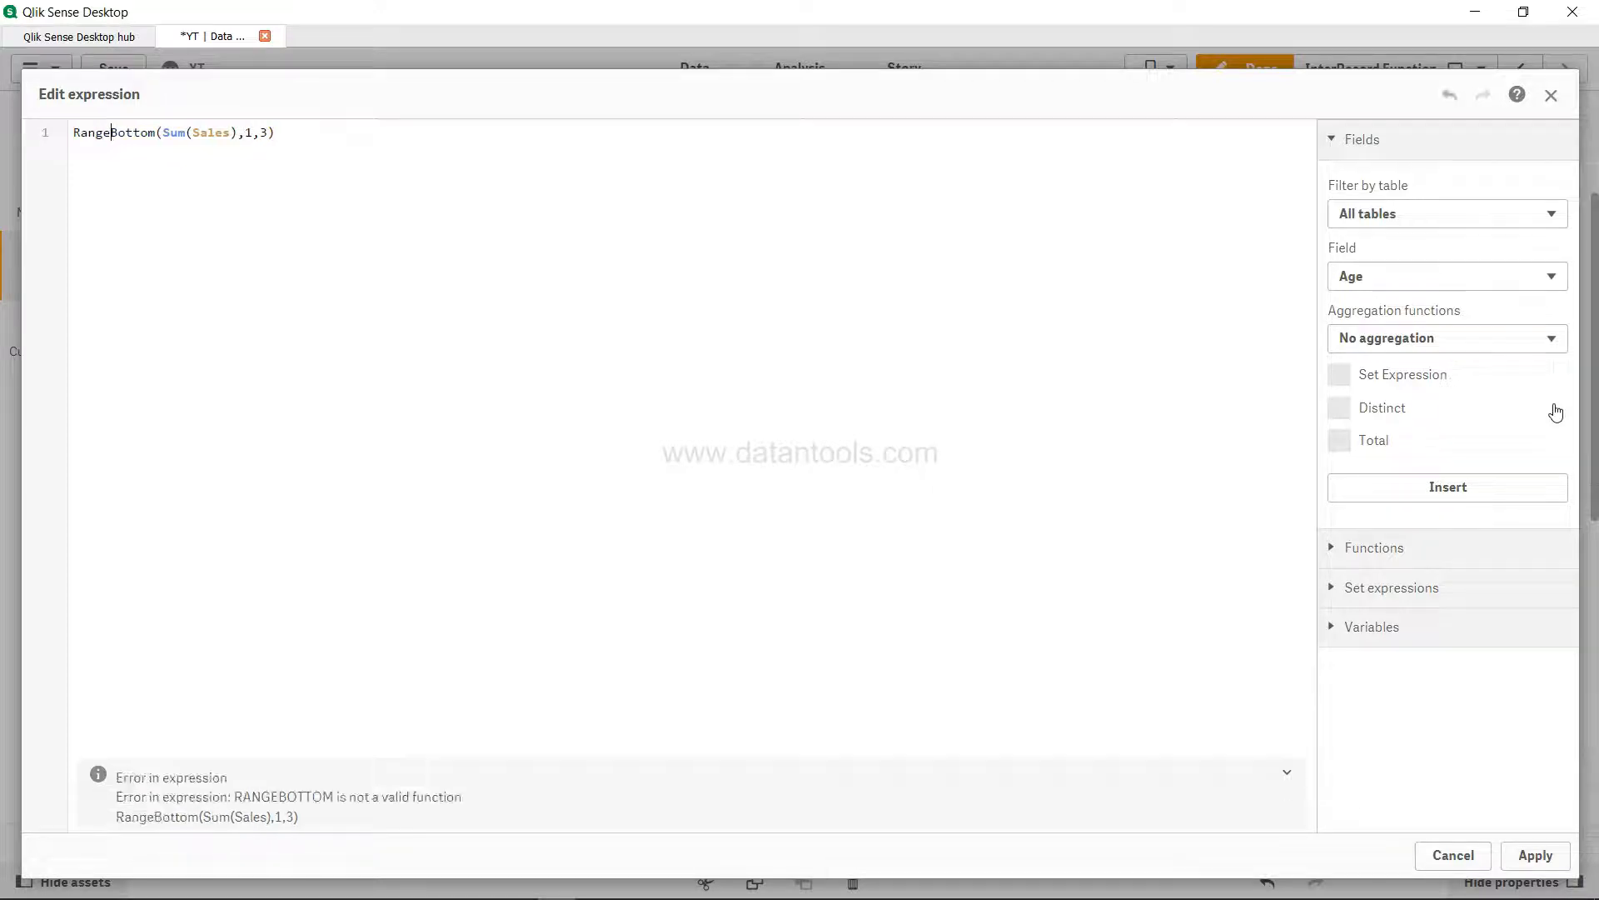
- Wrap the column expression as Rangeavg(Bottom(Sum(Sales),1,3)) and apply it
text(avg()
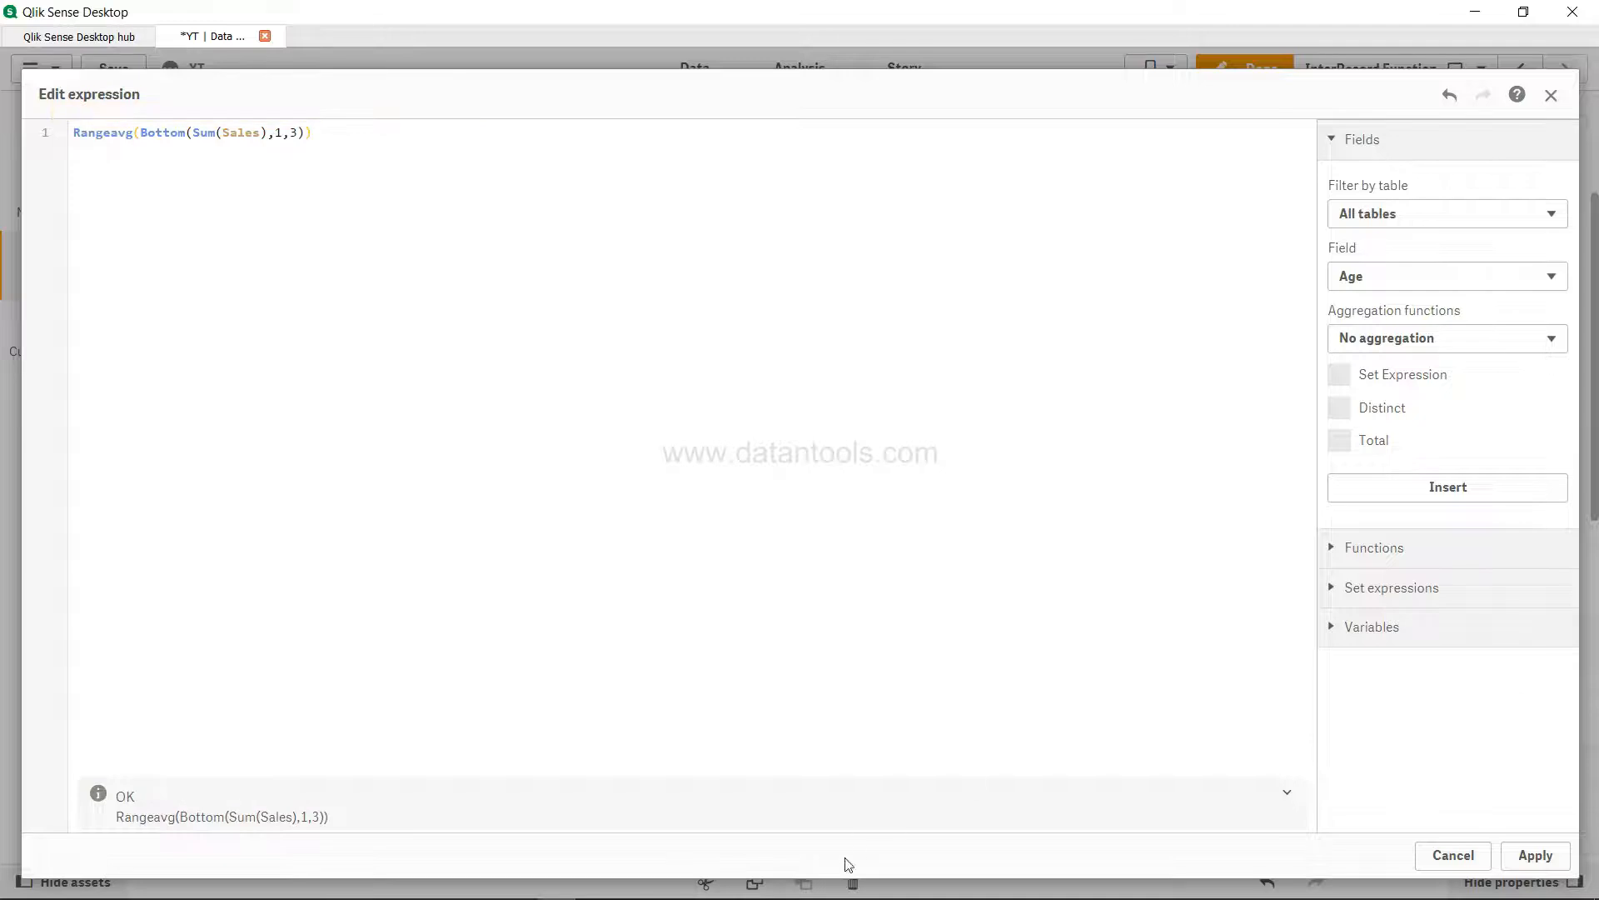
click(1536, 857)
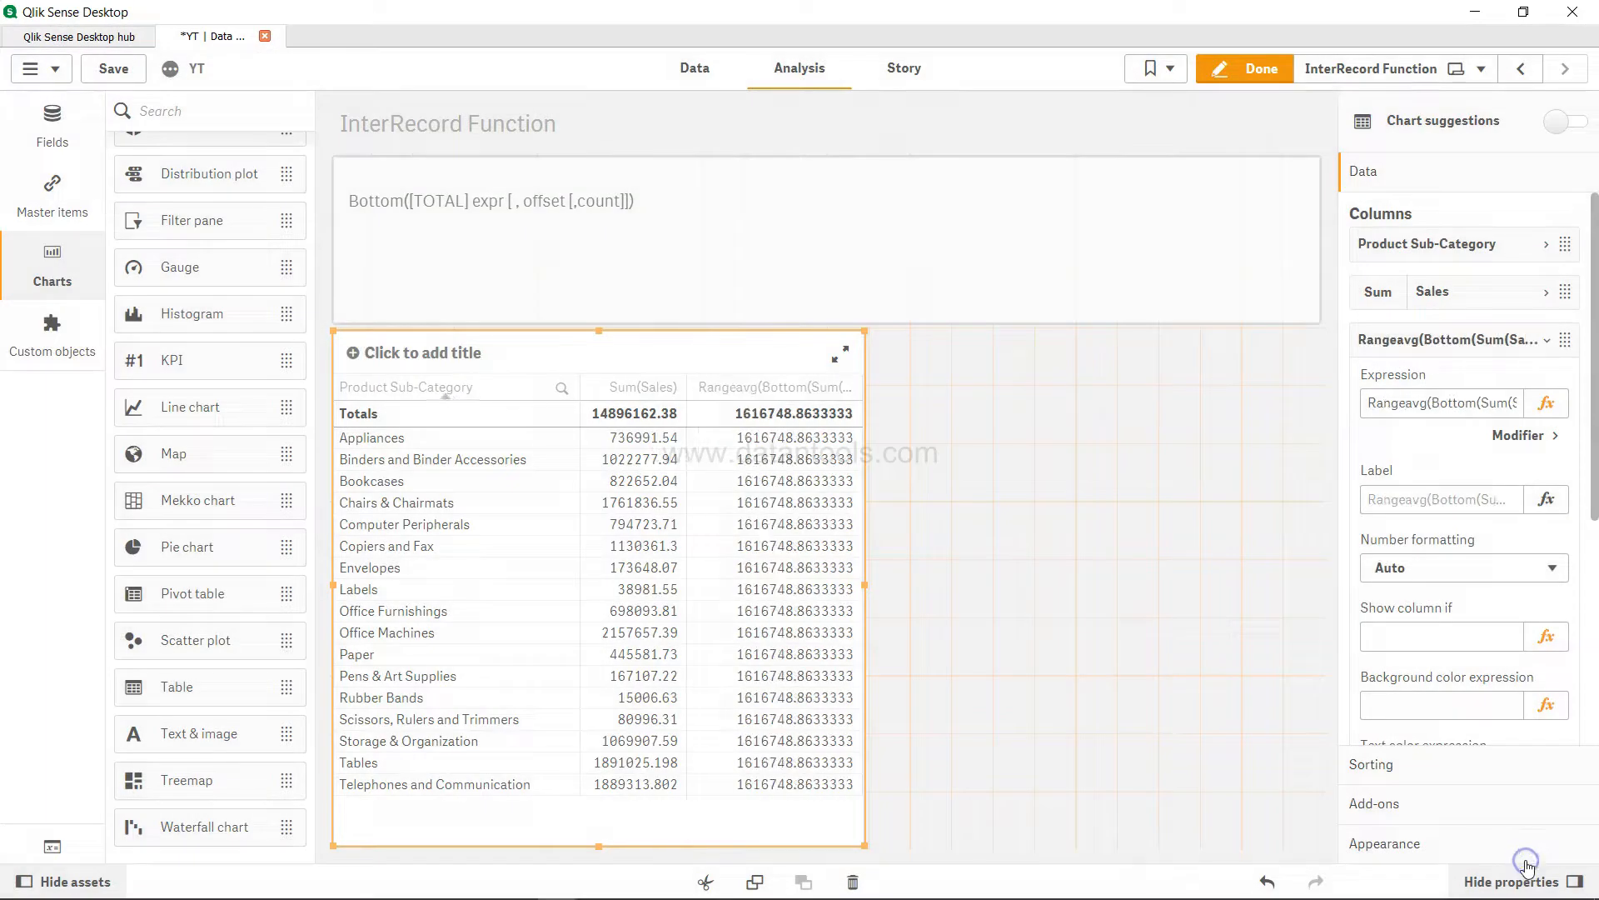
mouse_move(694, 763)
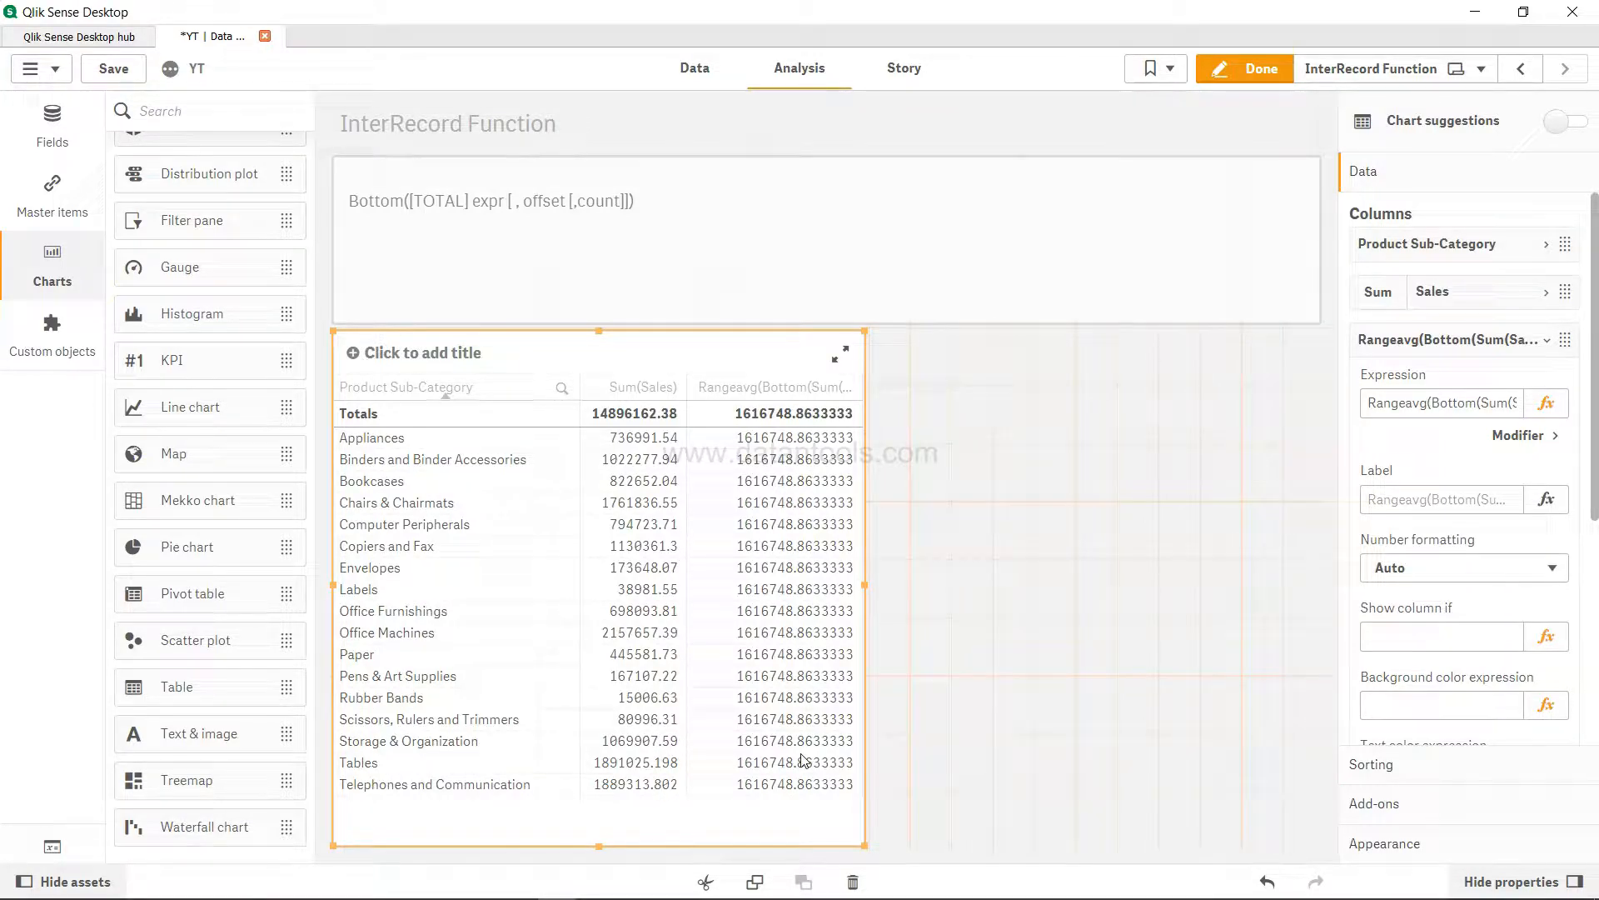
mouse_move(716, 601)
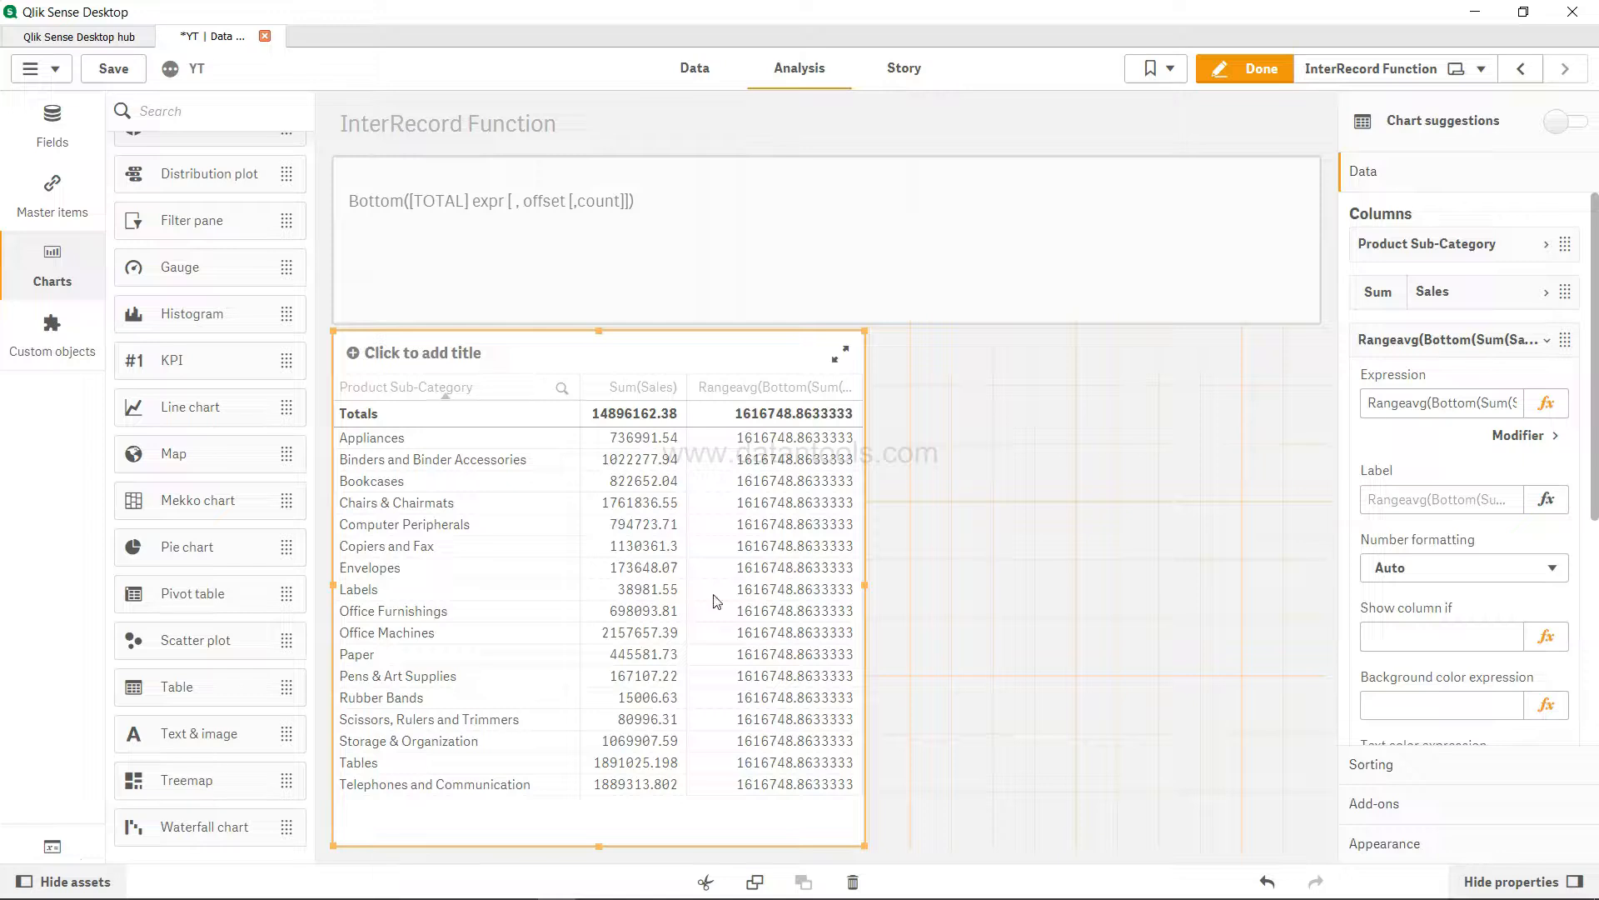
mouse_move(657, 749)
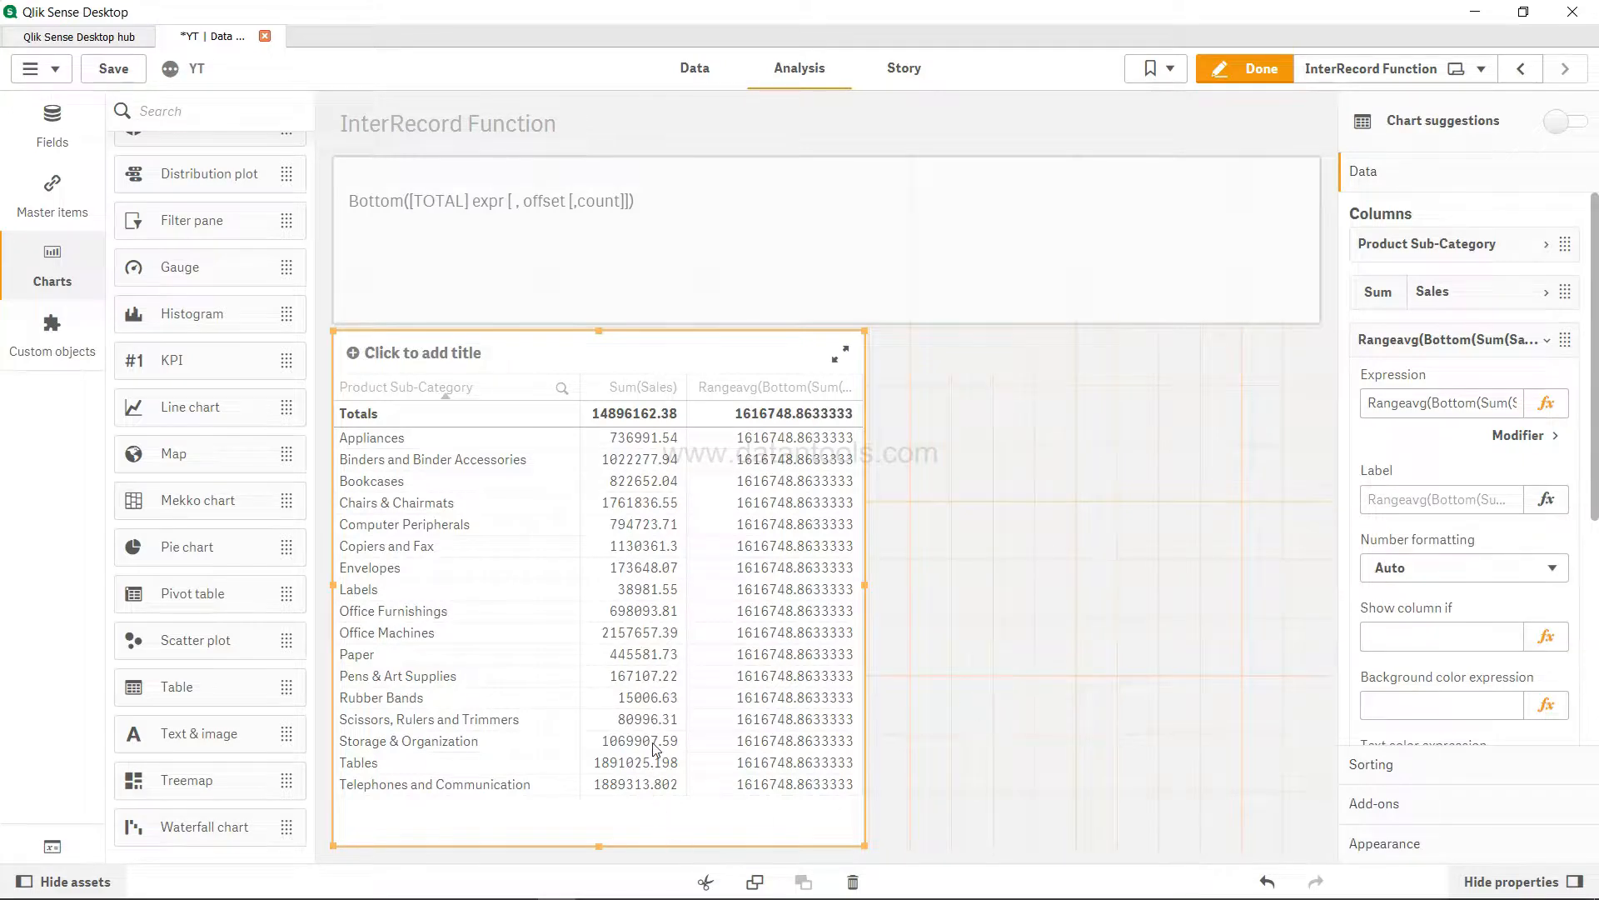
mouse_move(763, 610)
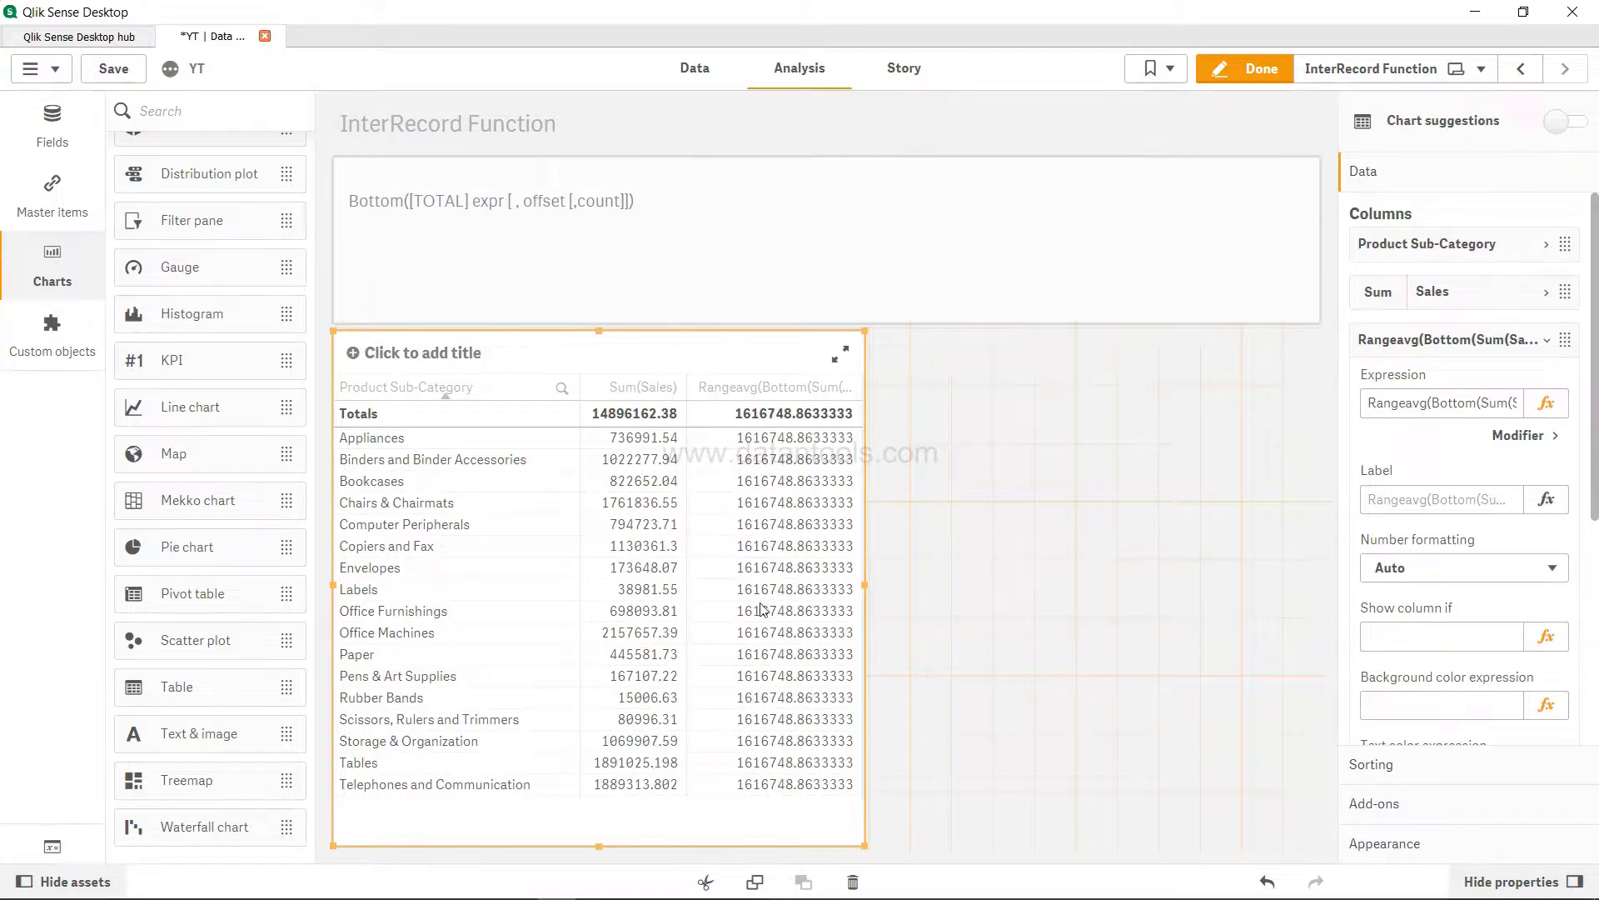
mouse_move(668, 783)
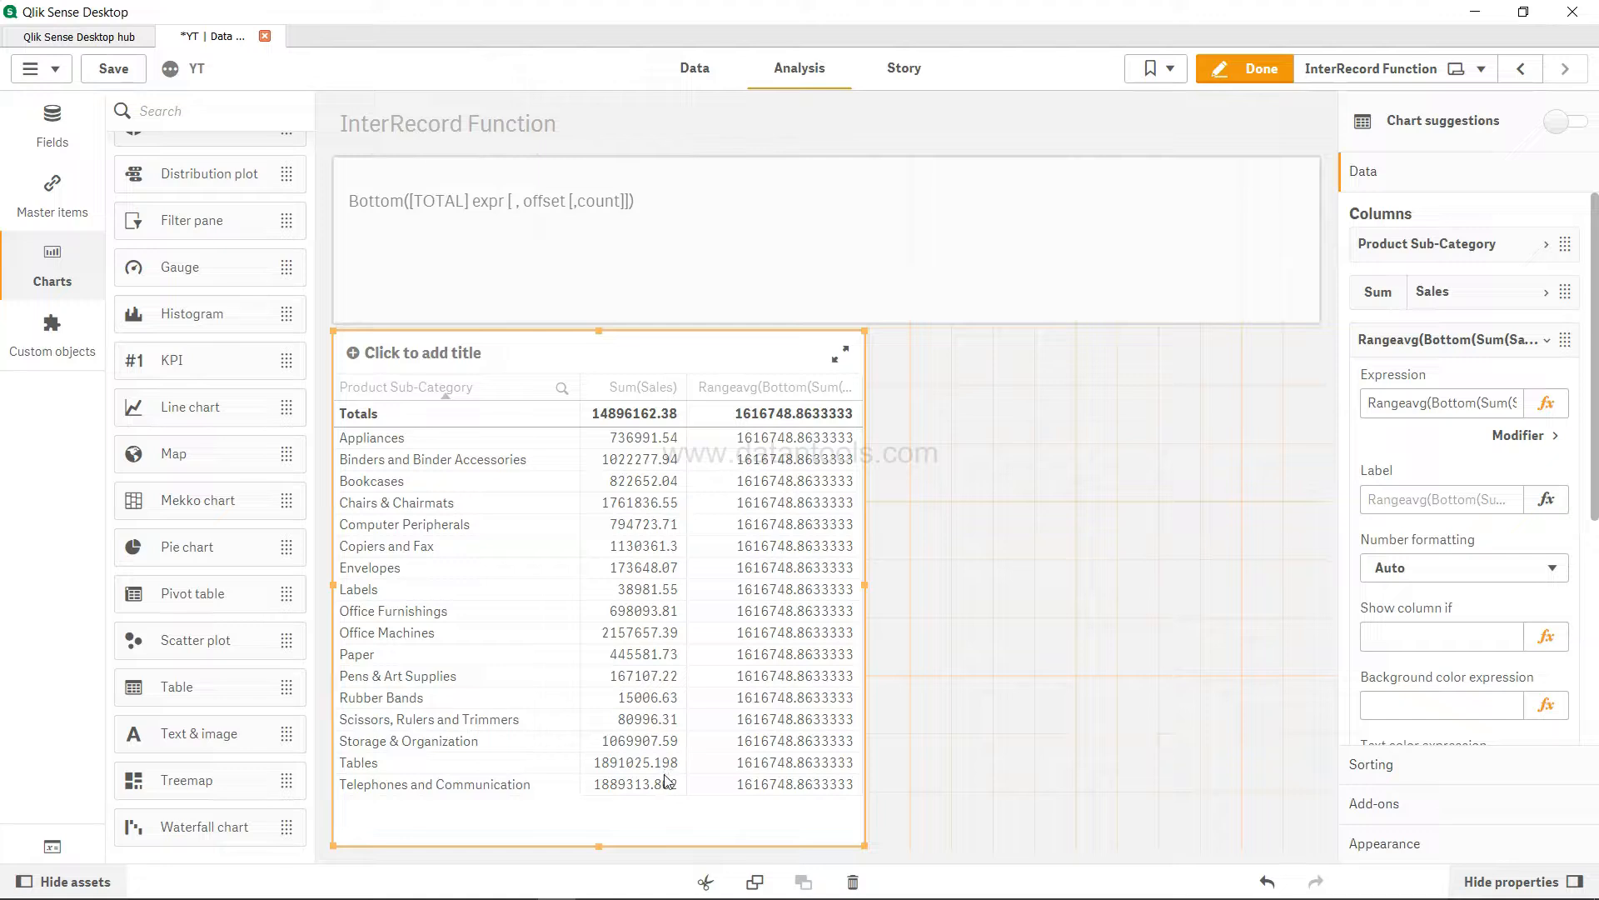
mouse_move(1024, 636)
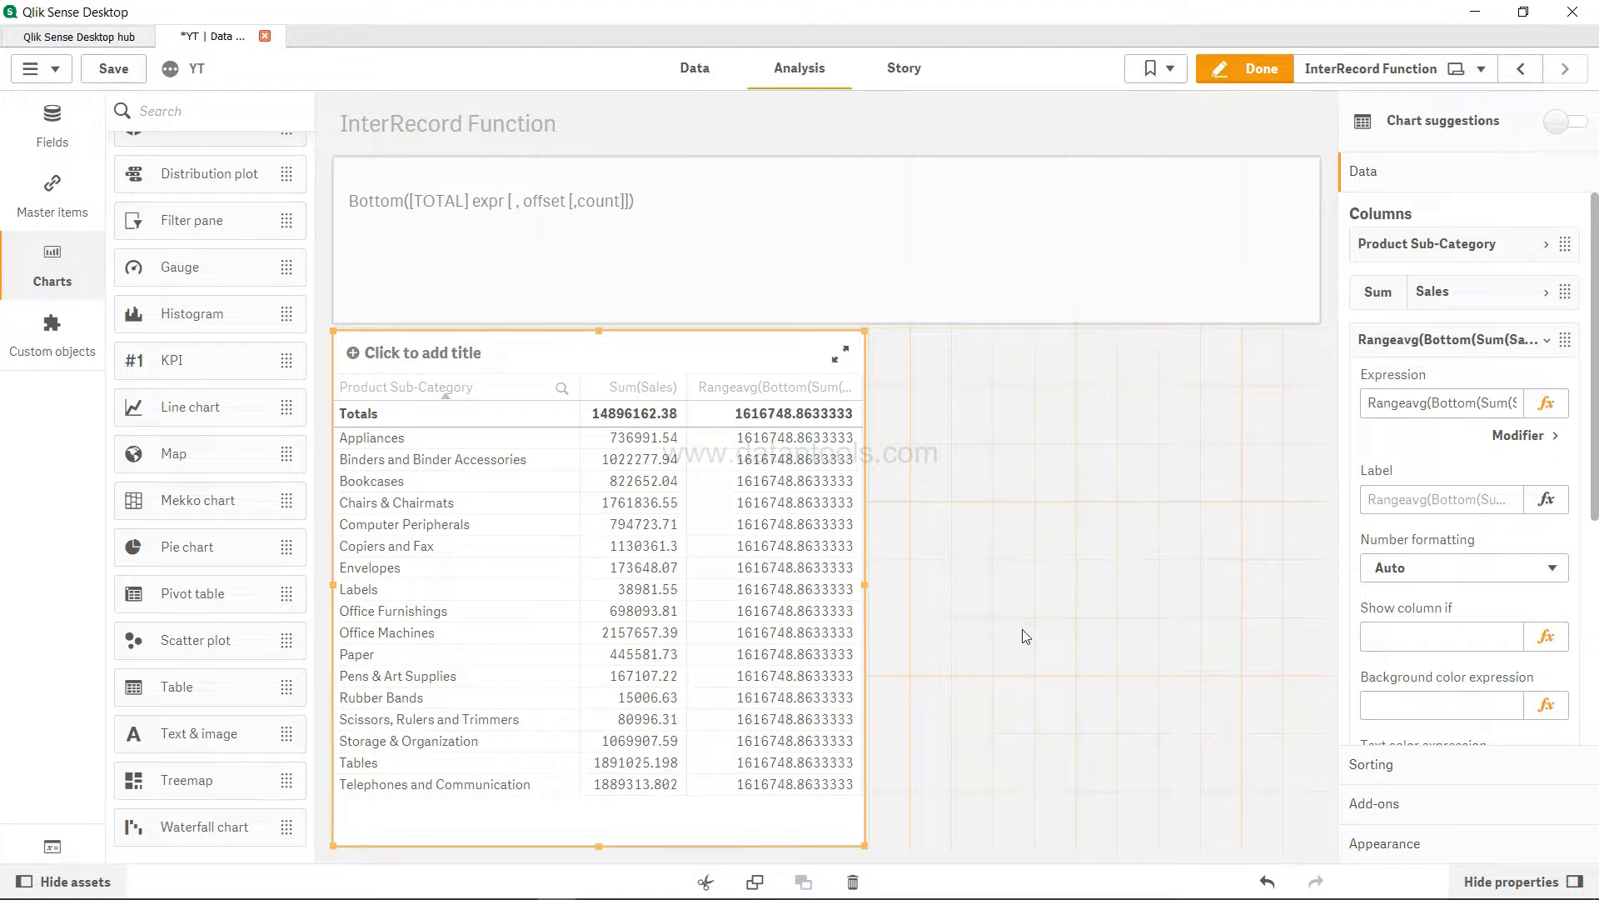